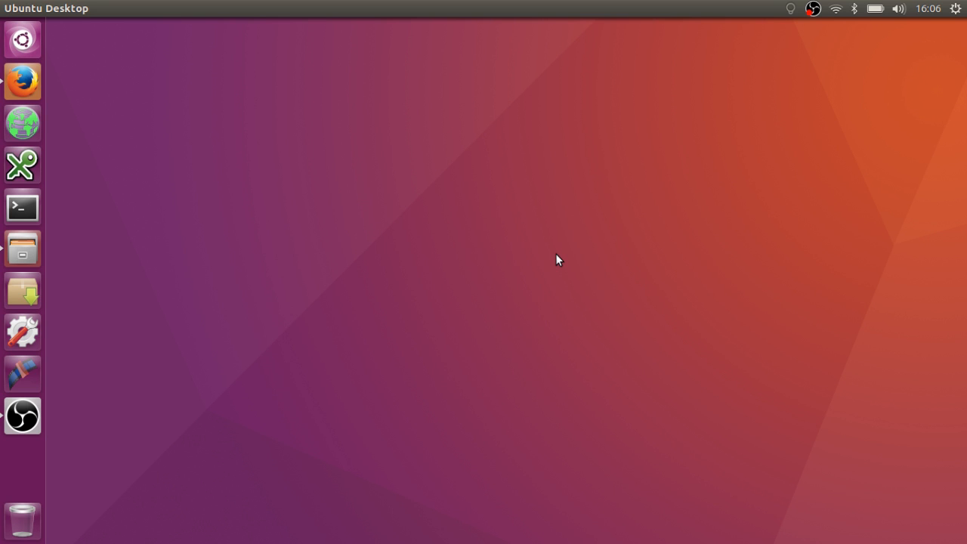
mouse_move(37, 91)
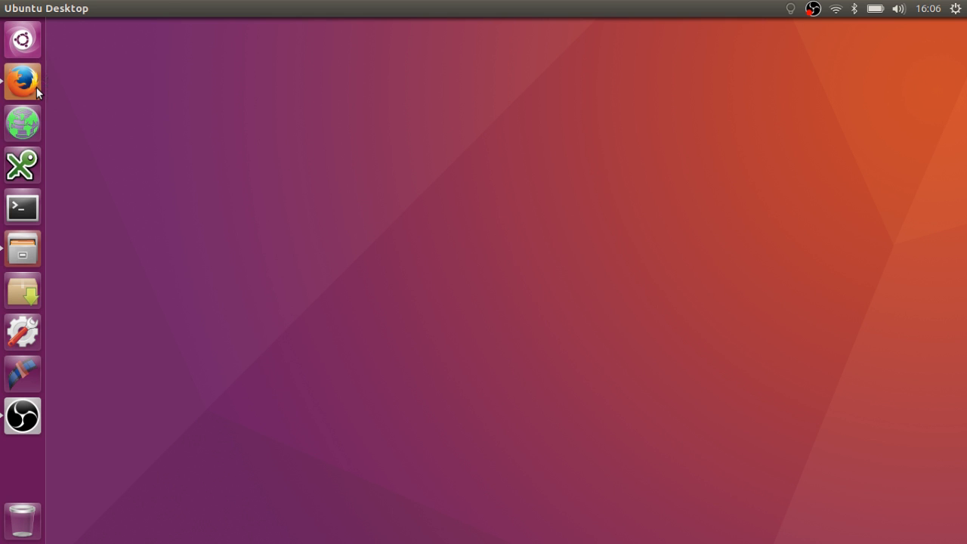
- Launch Firefox from the Unity launcher to show the Entroware Triton store page
click(22, 81)
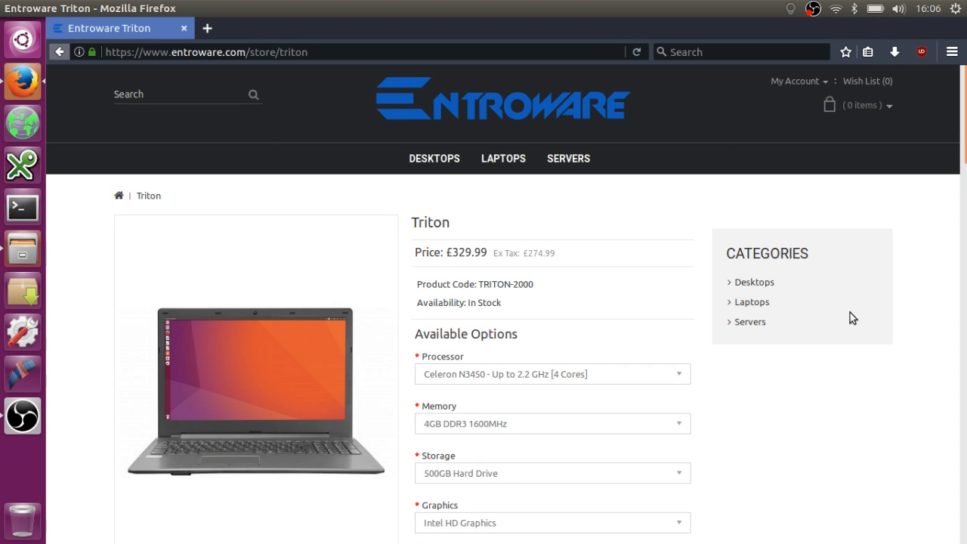
mouse_move(665, 274)
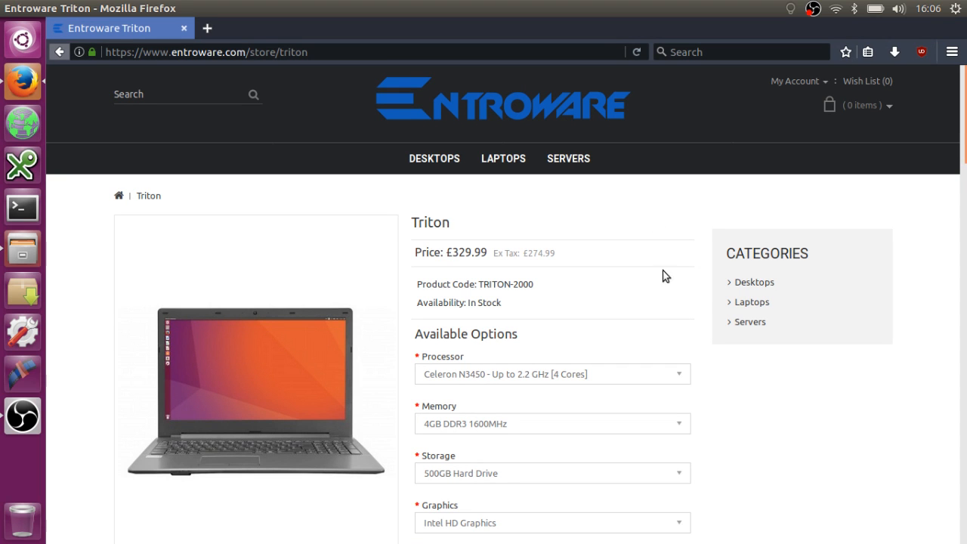
mouse_move(608, 276)
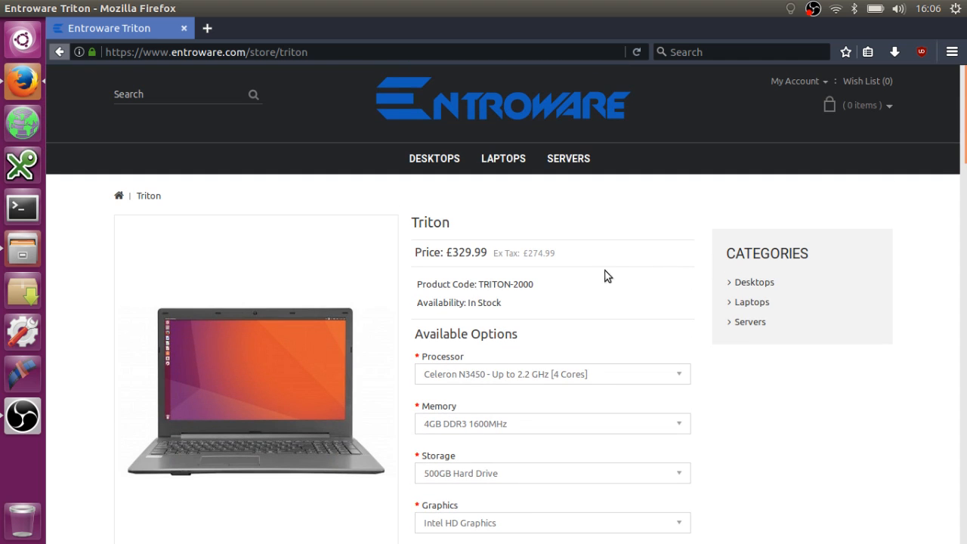
mouse_move(559, 233)
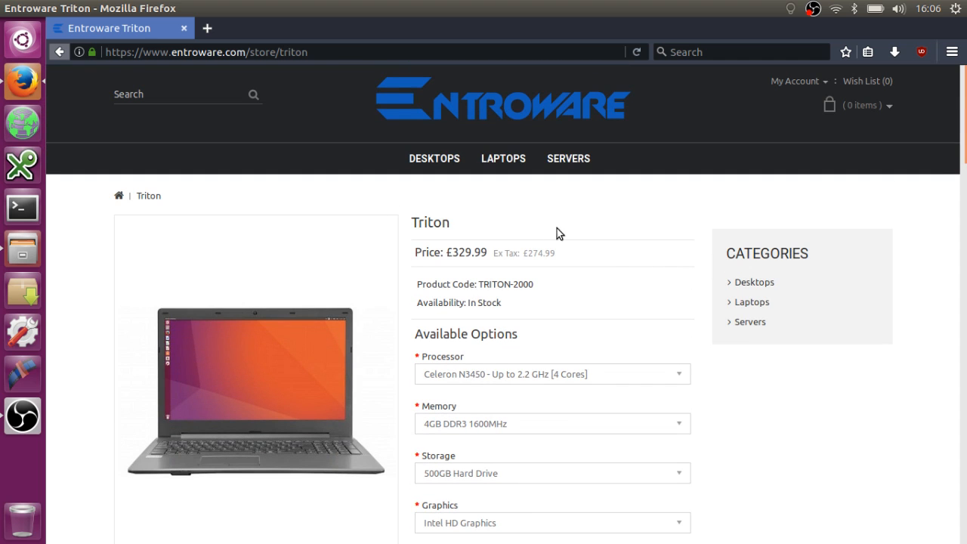
mouse_move(682, 237)
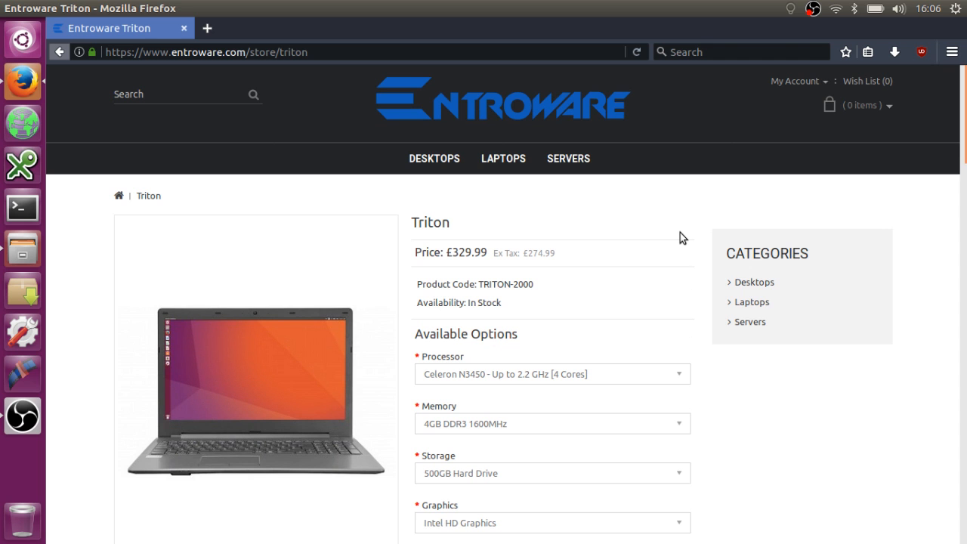
- Scroll the Triton page and expand the Storage dropdown, listing 500GB Hard Drive to 4TB SSD
scroll(down, 3)
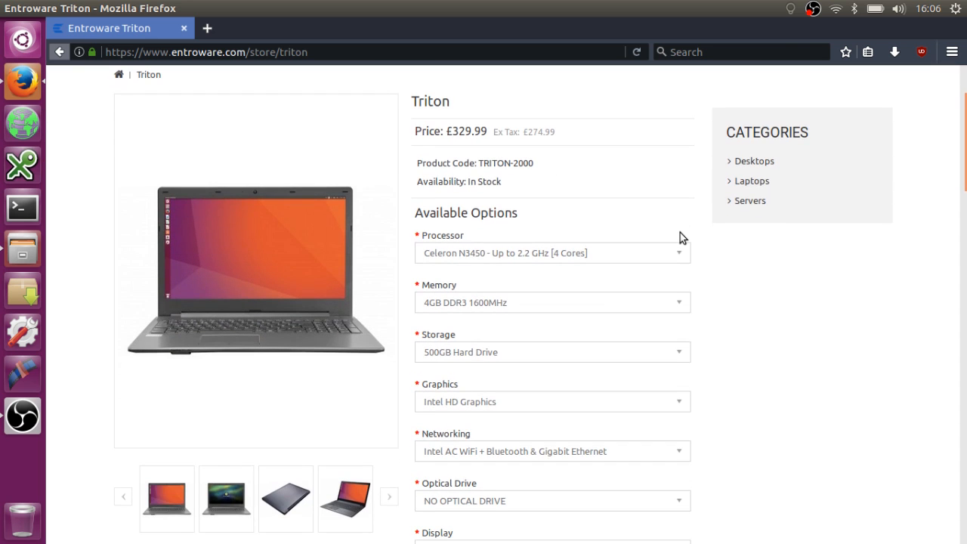
mouse_move(595, 116)
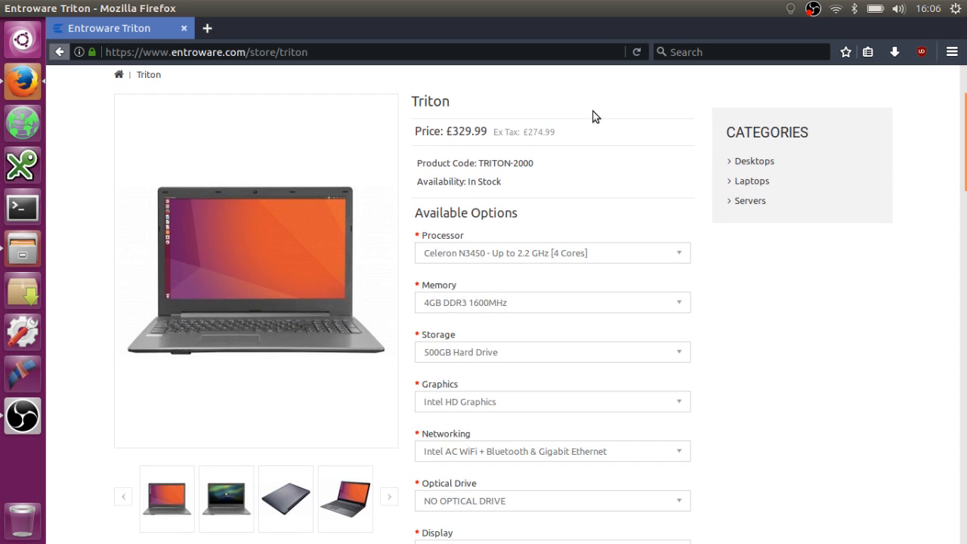
scroll(down, 3)
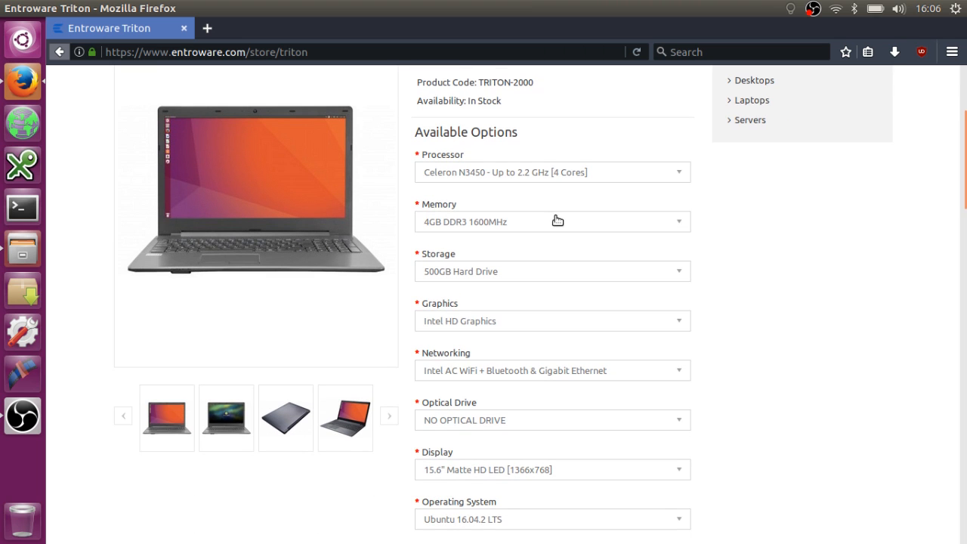
click(552, 221)
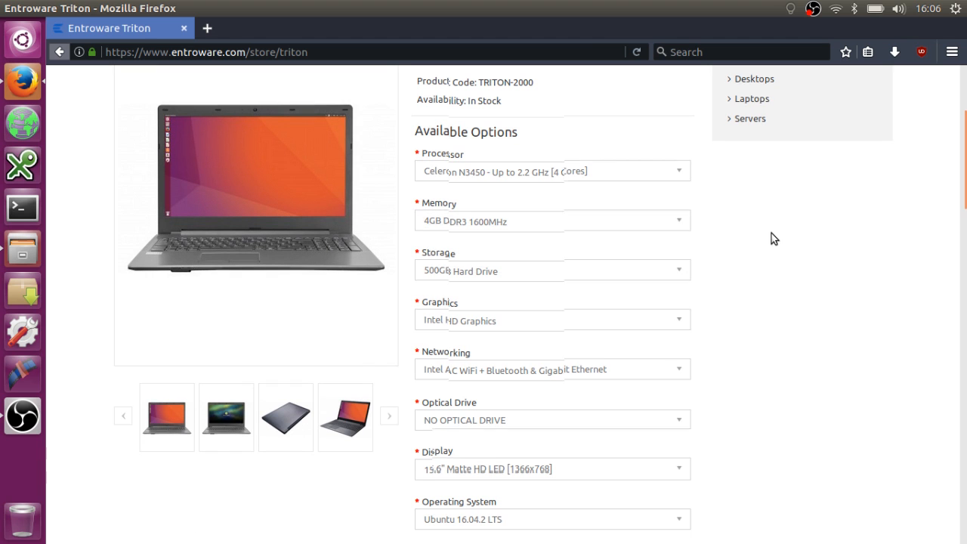
scroll(down, 3)
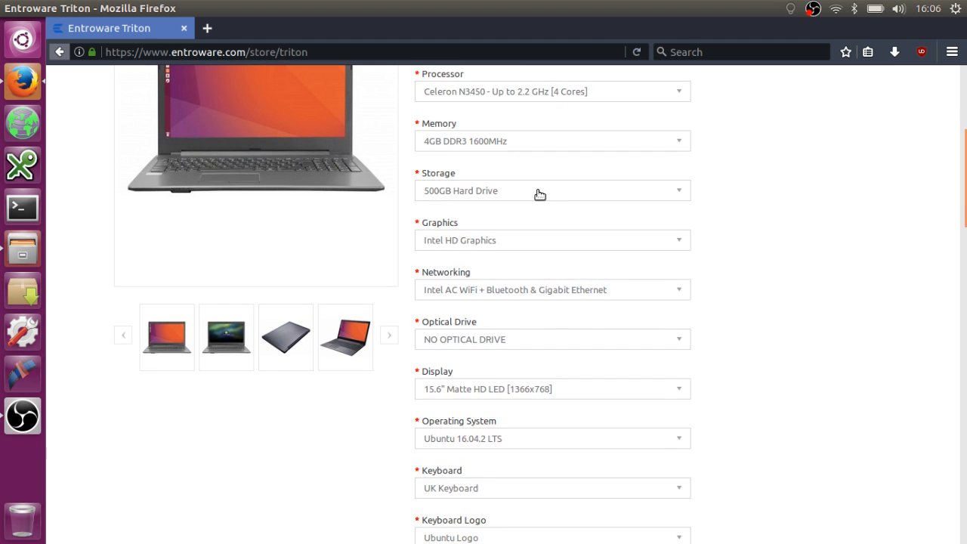
click(551, 190)
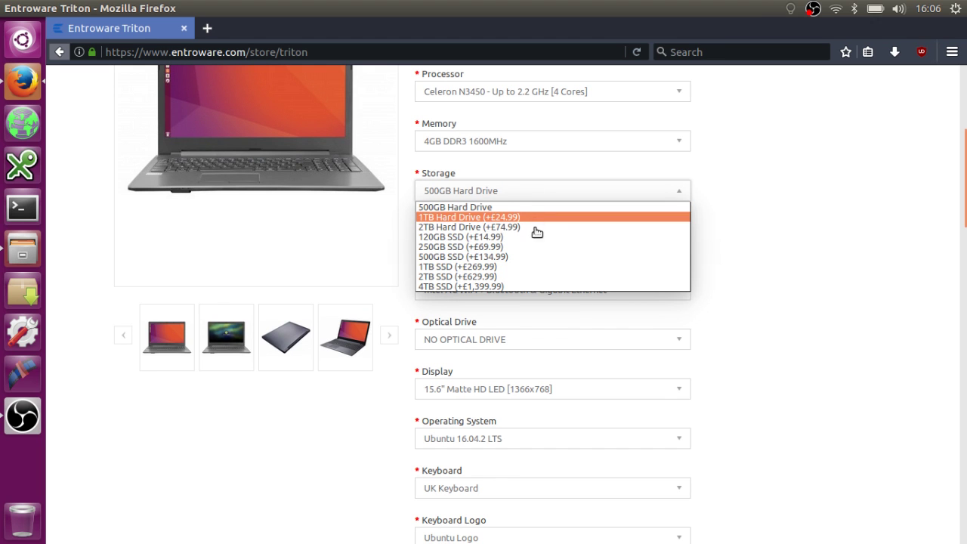
mouse_move(535, 236)
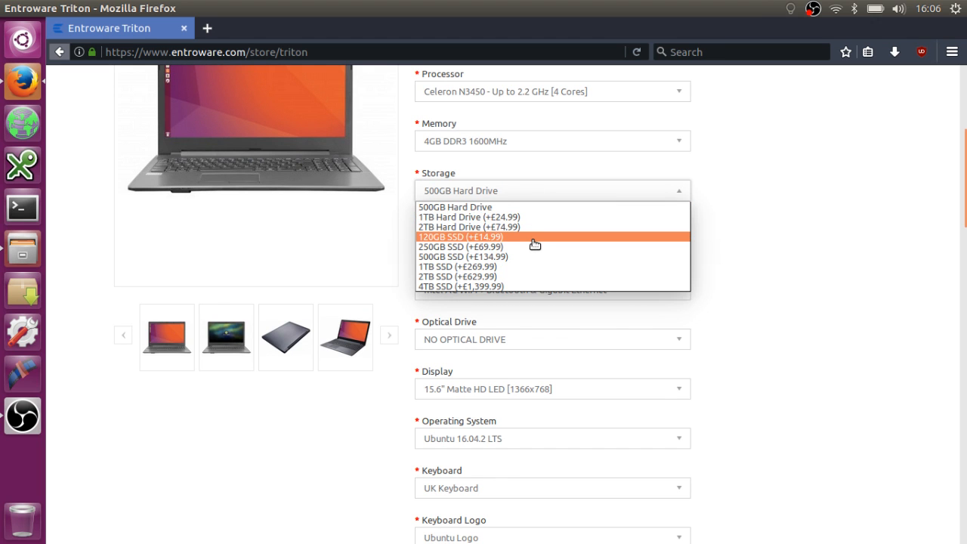
- Choose '120GB SSD (+£14.99)' for Triton storage, then reopen and keep that choice
click(460, 236)
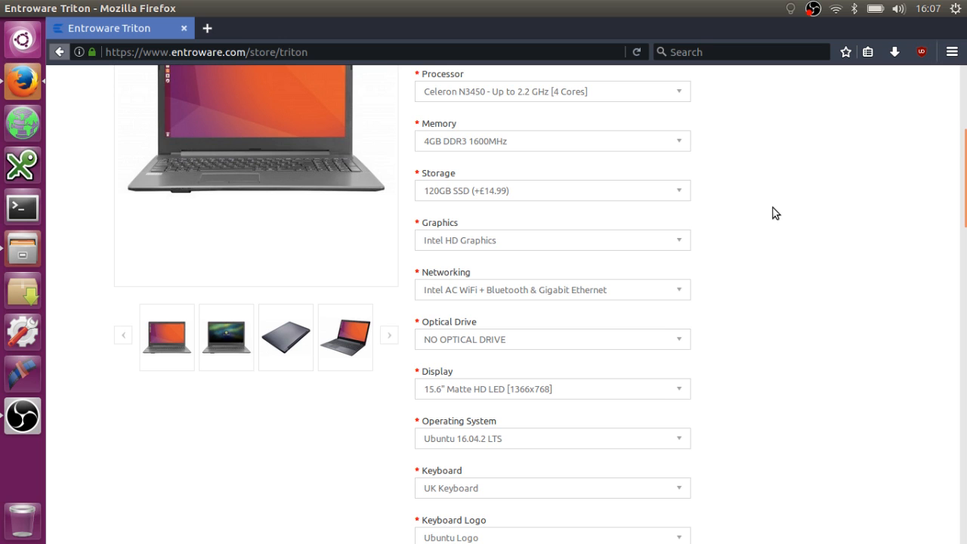
mouse_move(646, 210)
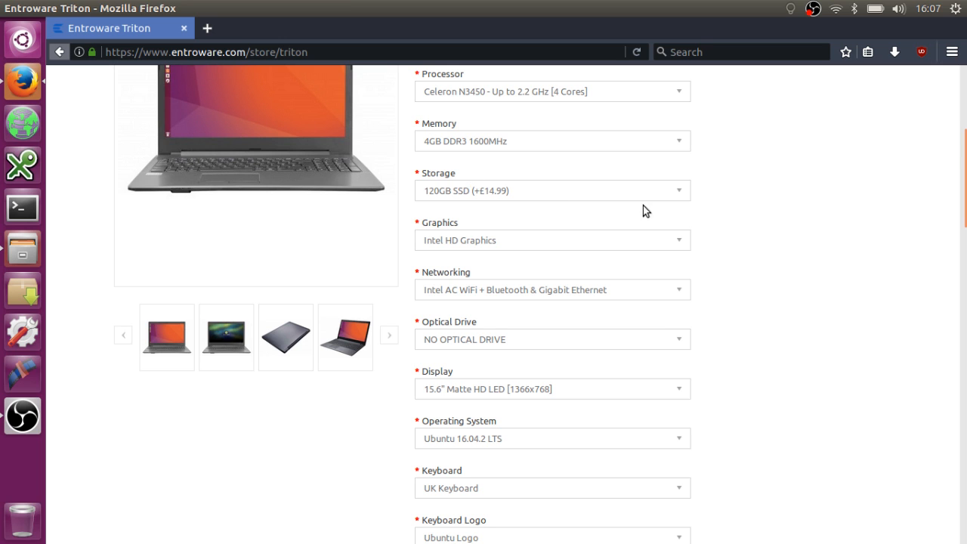
mouse_move(741, 210)
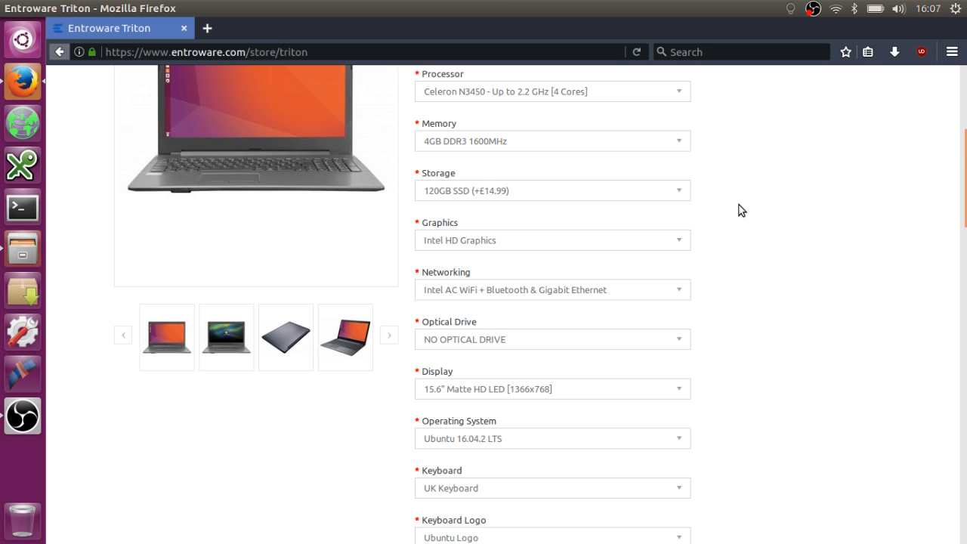
mouse_move(640, 196)
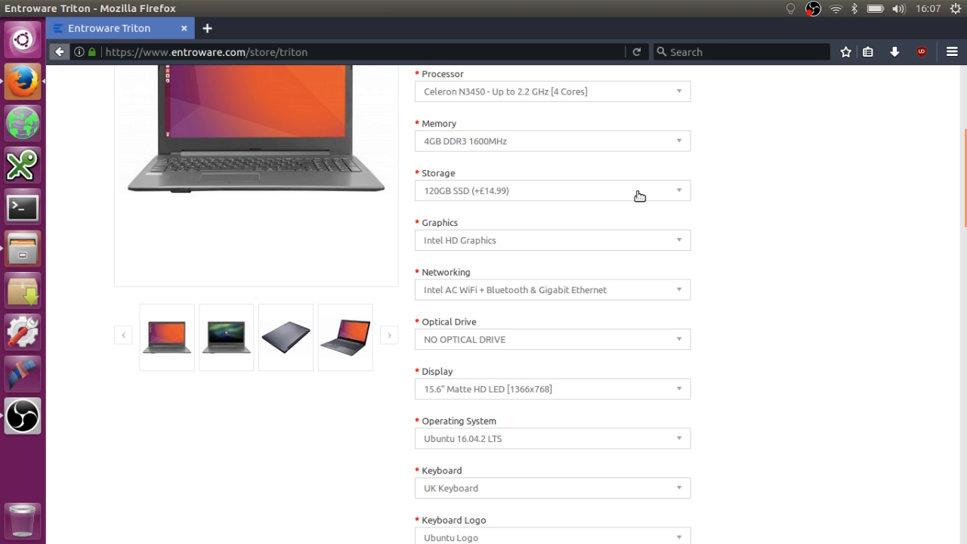
click(551, 190)
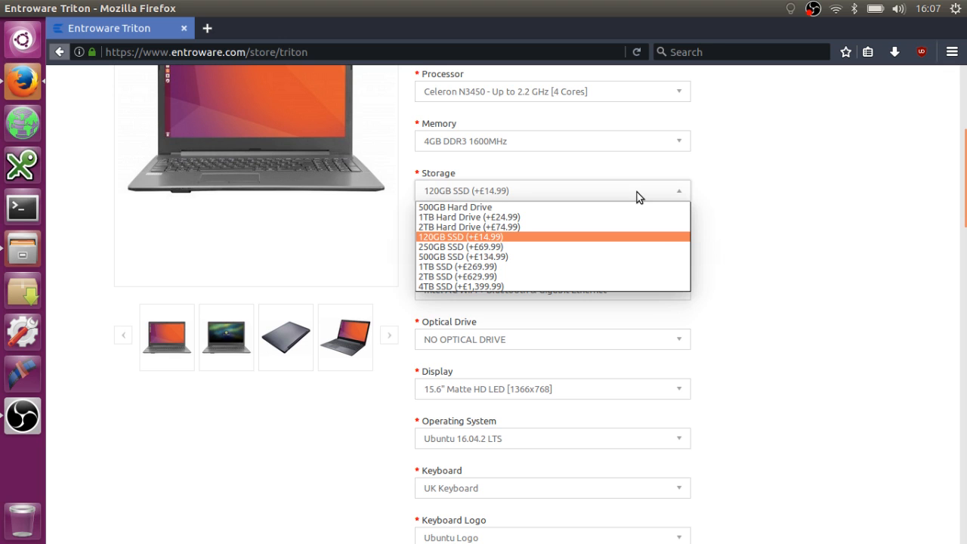
click(460, 236)
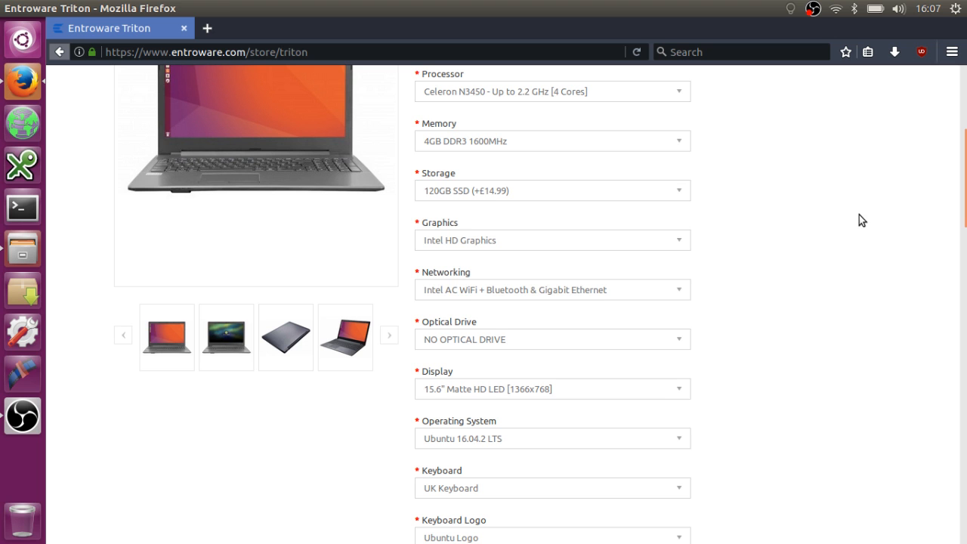
mouse_move(819, 228)
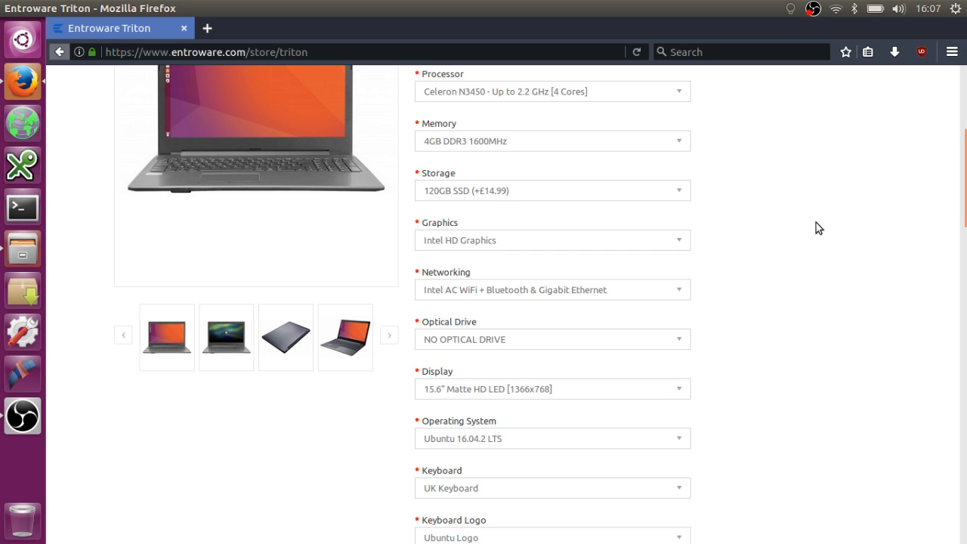
scroll(down, 3)
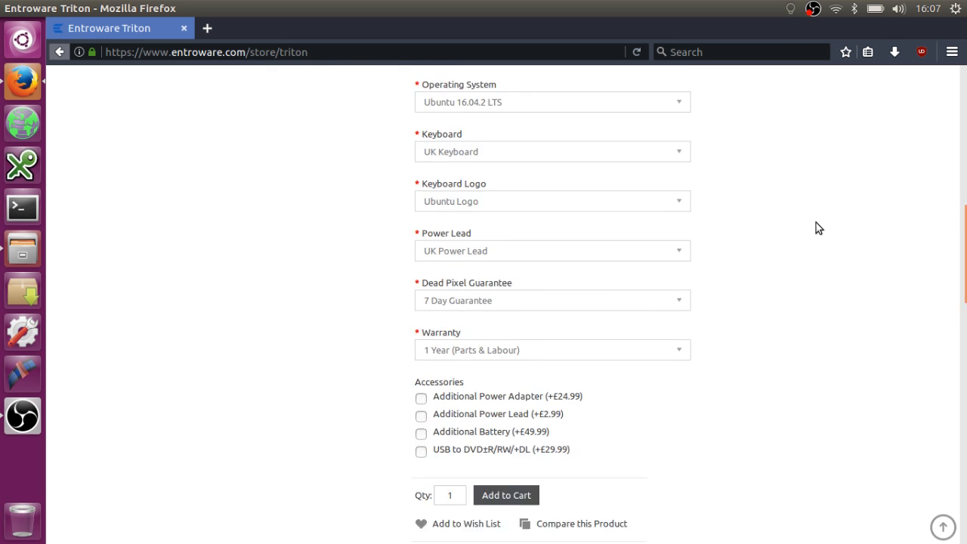
scroll(down, 3)
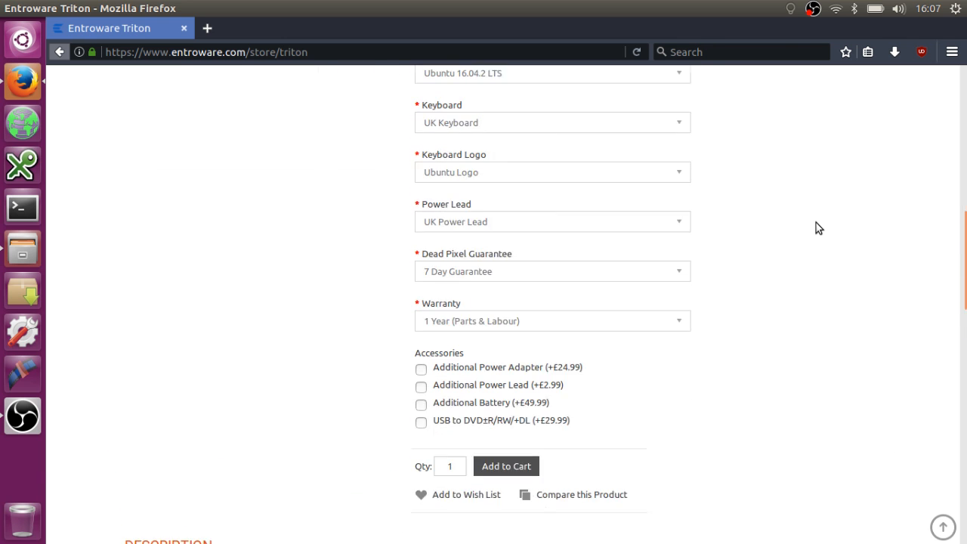
scroll(down, 3)
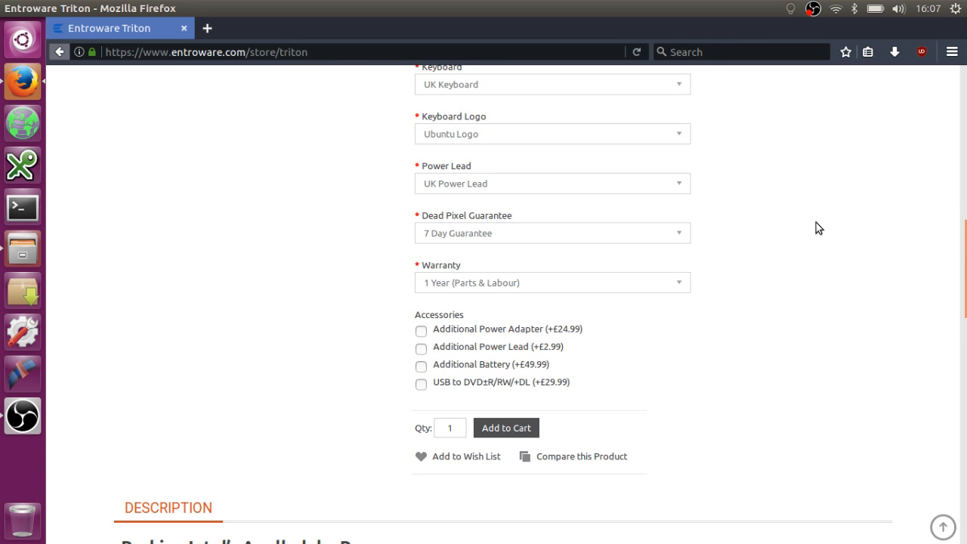
scroll(up, 3)
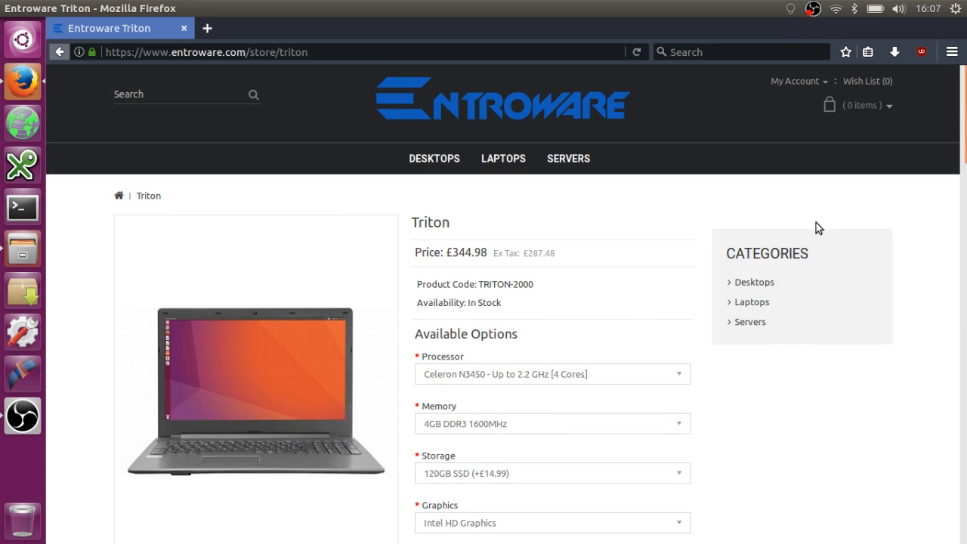
mouse_move(814, 344)
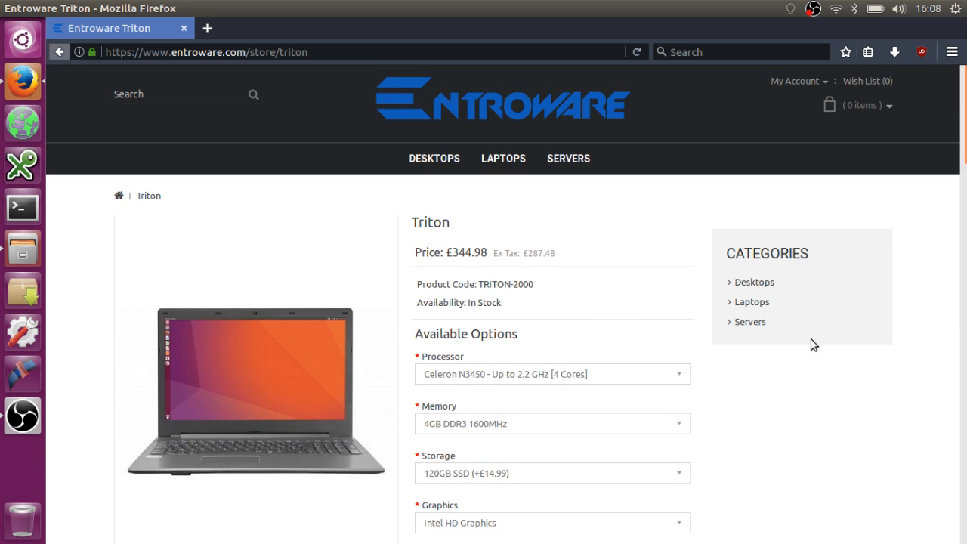
mouse_move(758, 368)
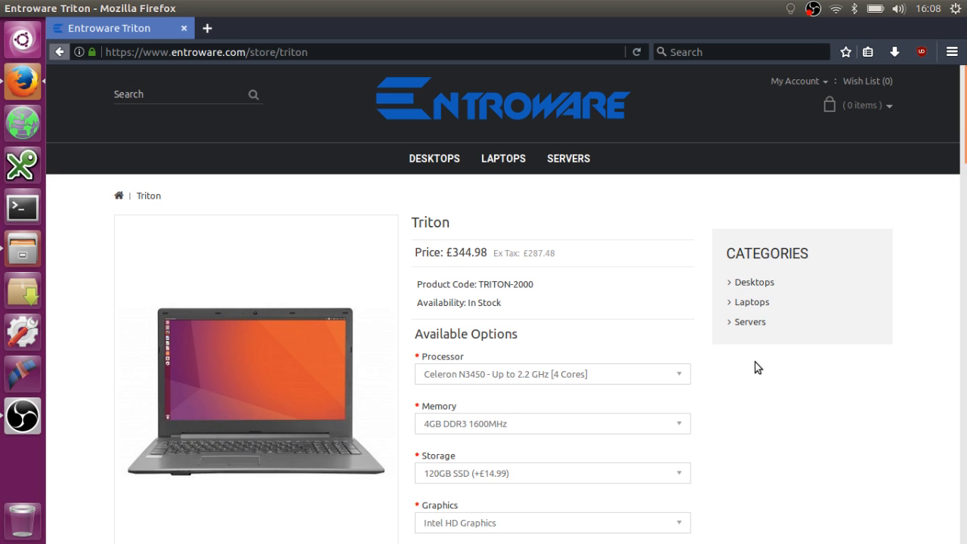
mouse_move(312, 143)
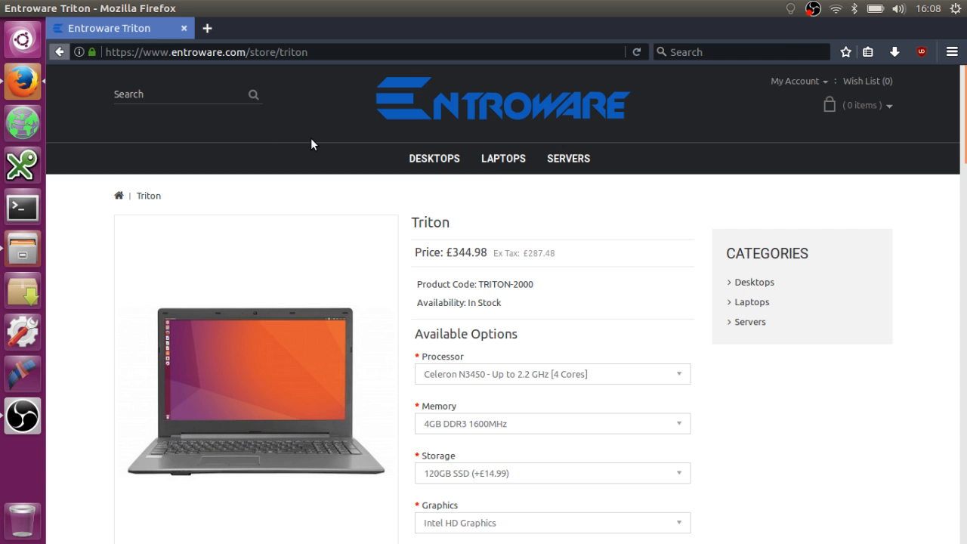
mouse_move(495, 410)
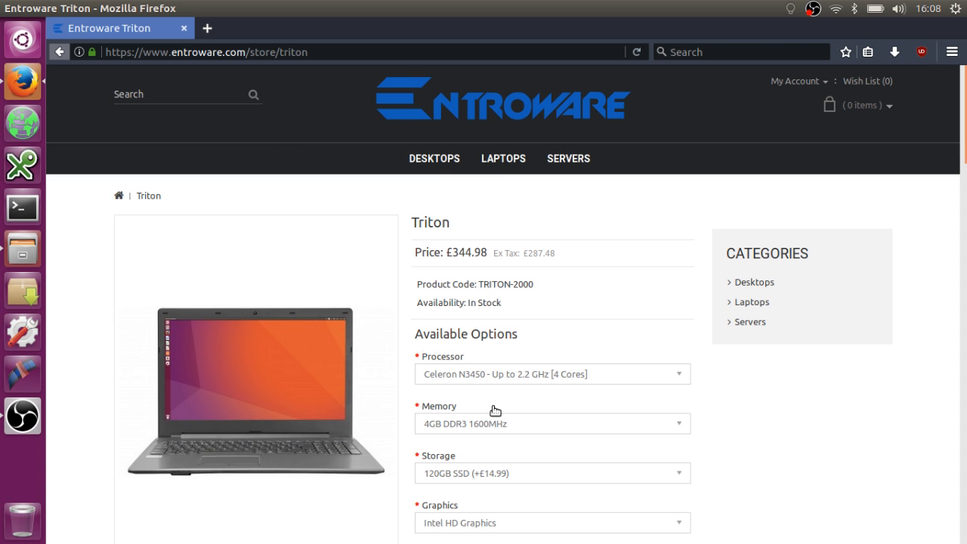
scroll(down, 3)
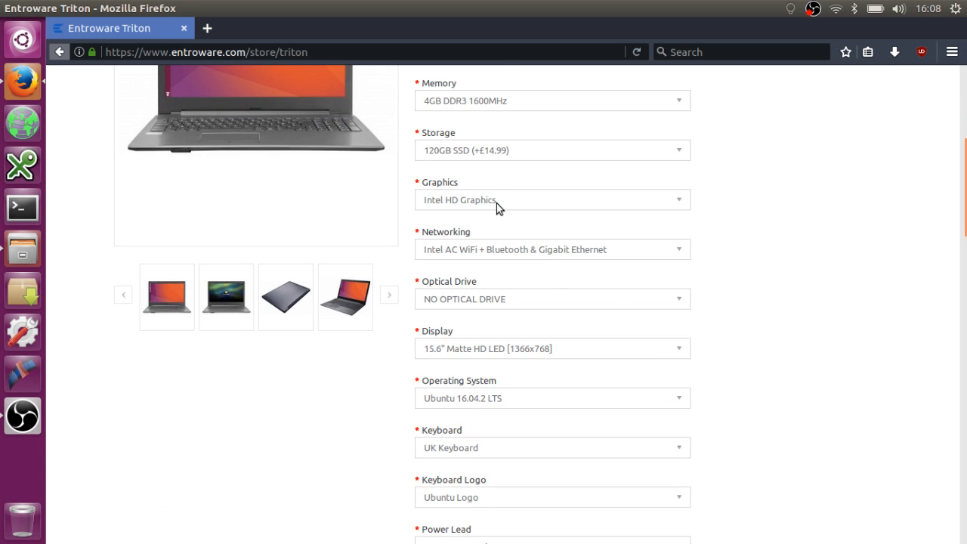
scroll(down, 3)
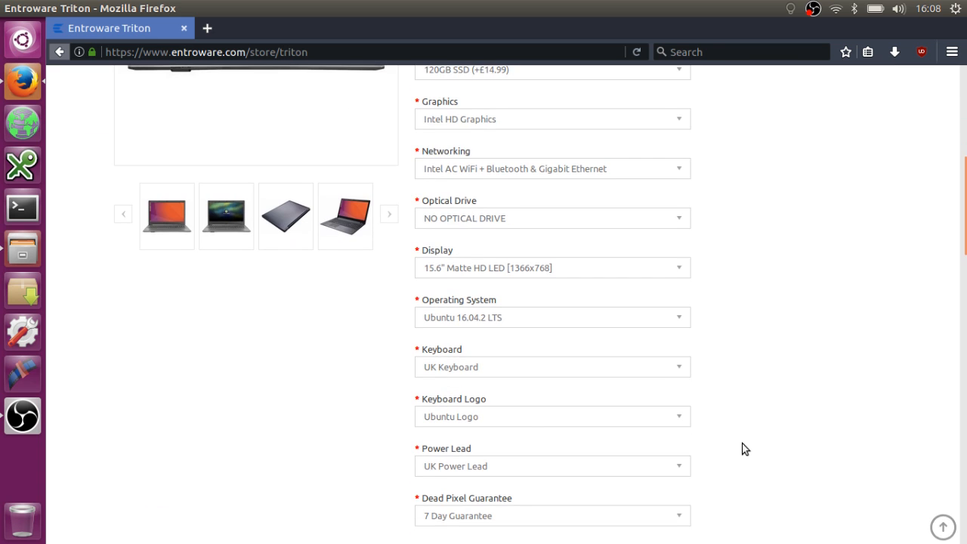
click(552, 416)
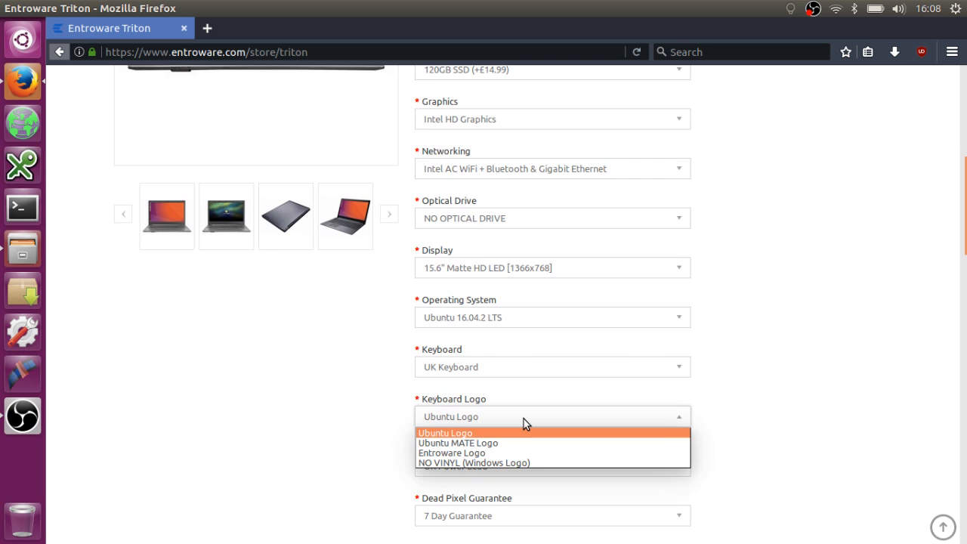
mouse_move(512, 443)
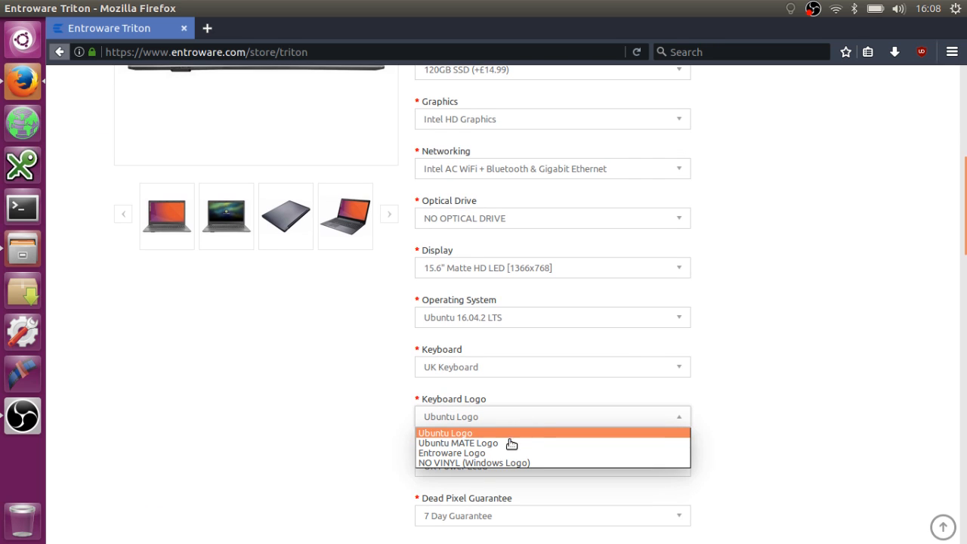
mouse_move(524, 463)
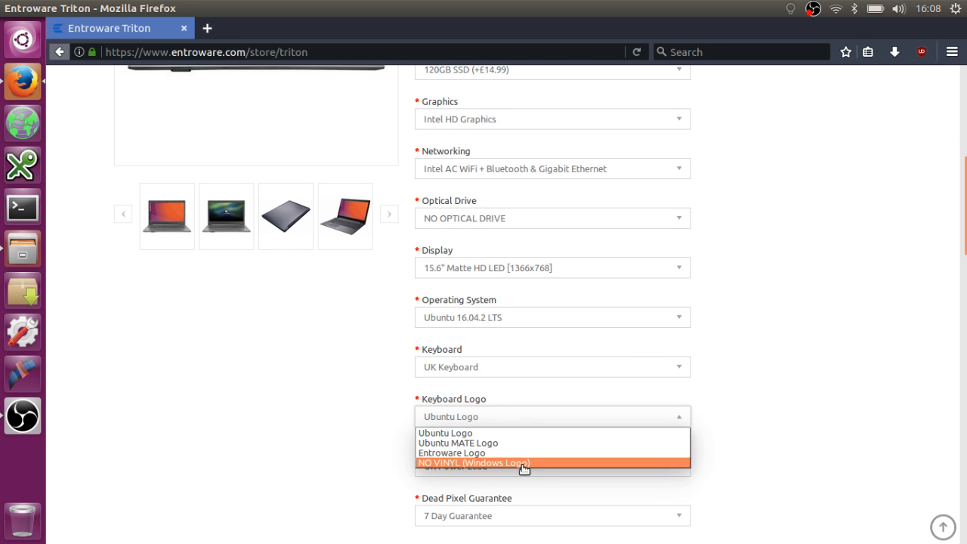
click(763, 410)
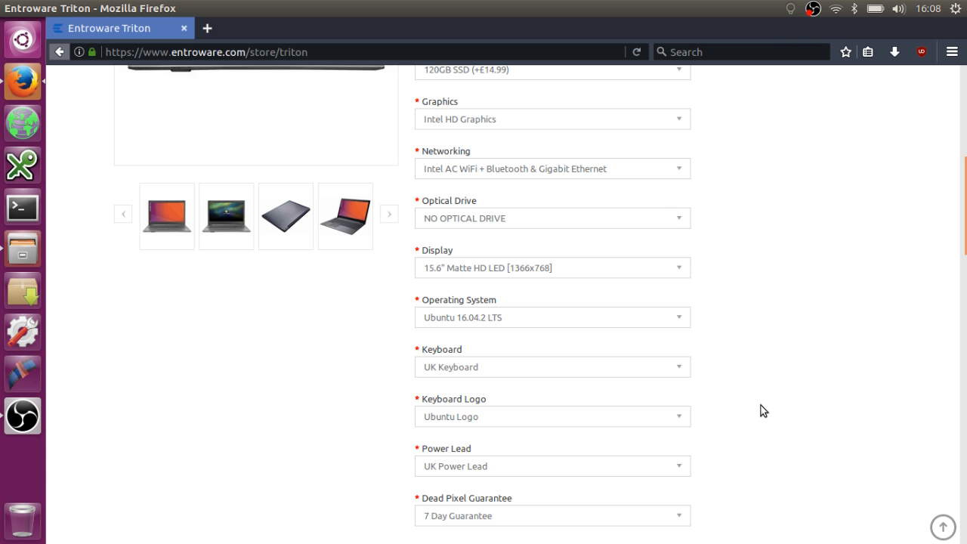
scroll(up, 3)
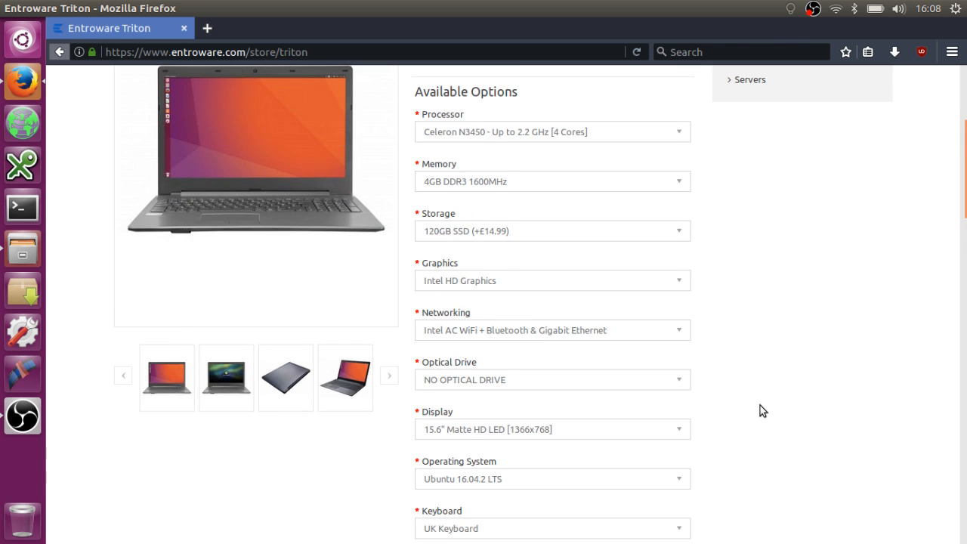
scroll(up, 3)
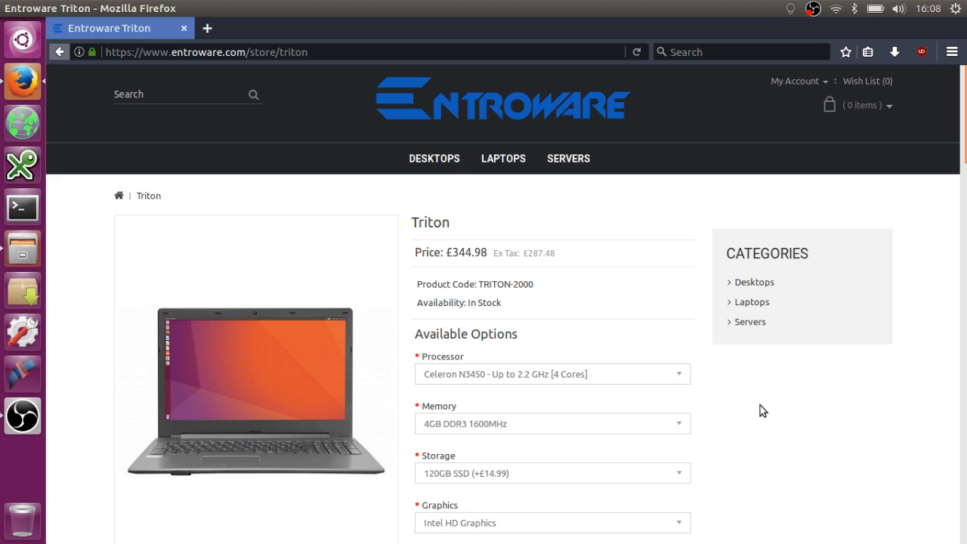
scroll(down, 3)
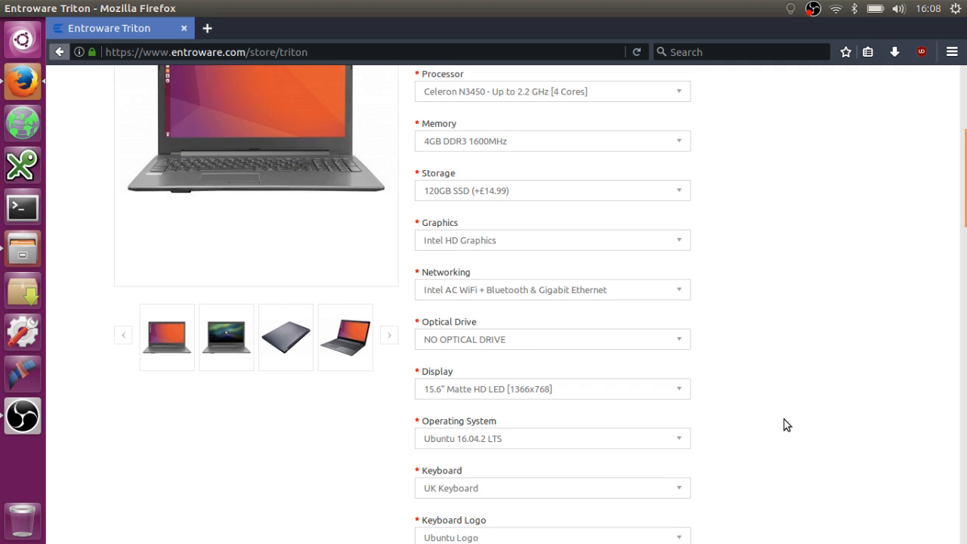
scroll(up, 3)
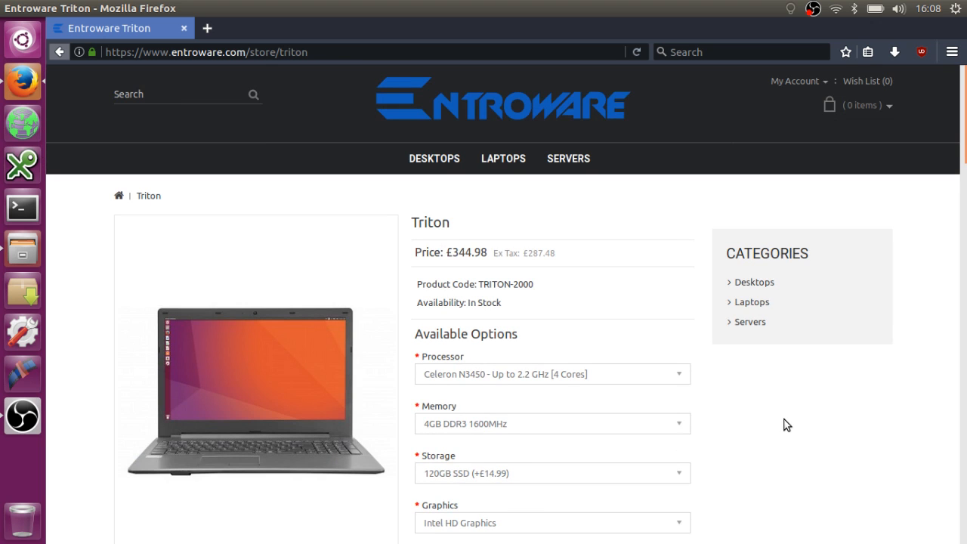
mouse_move(673, 366)
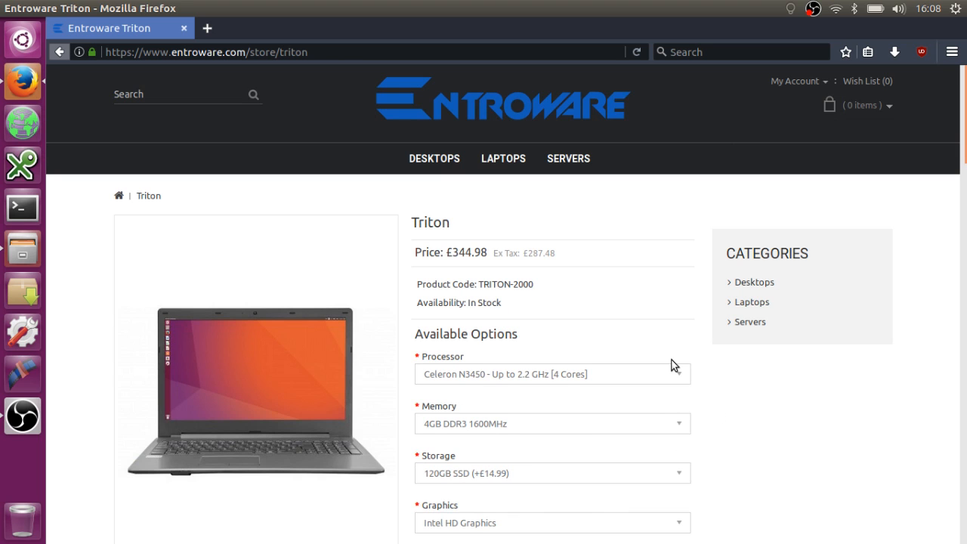
mouse_move(195, 47)
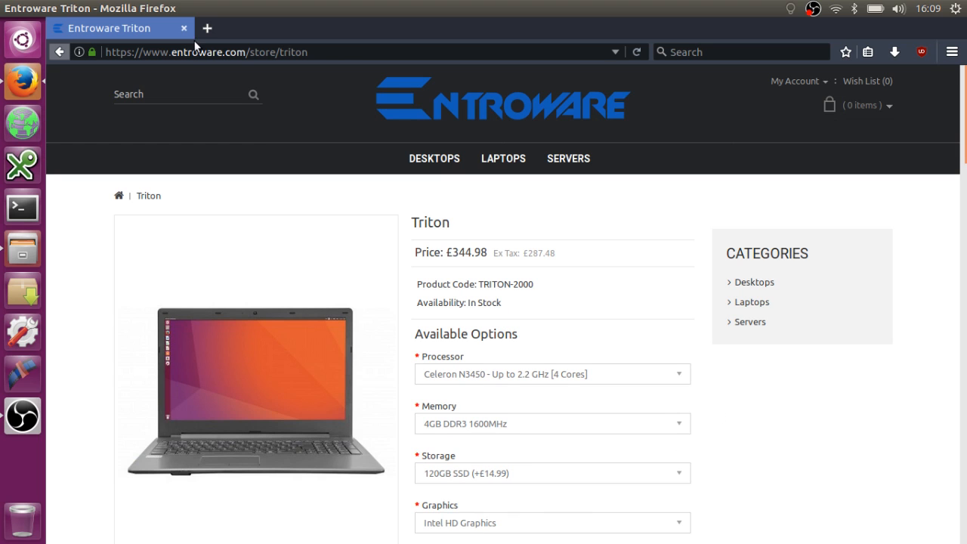
mouse_move(184, 28)
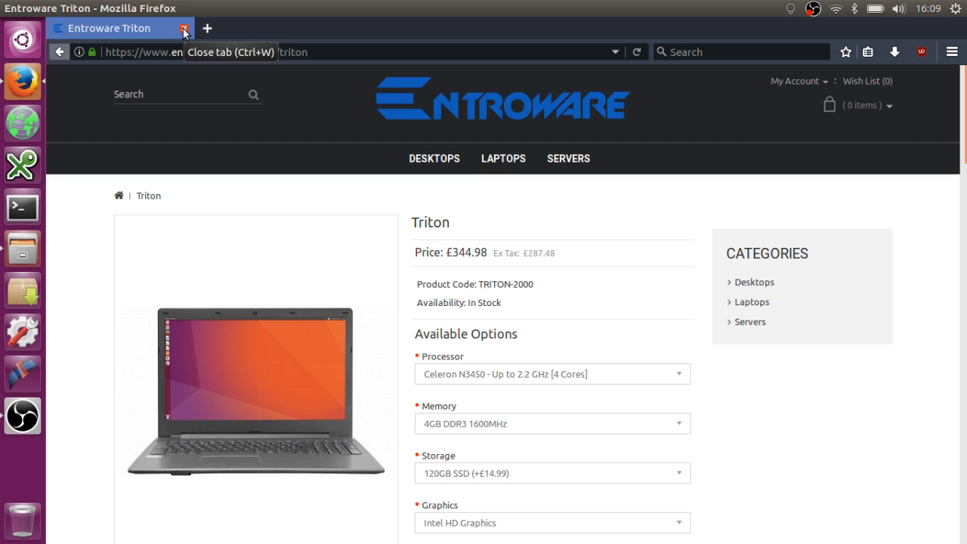
click(183, 28)
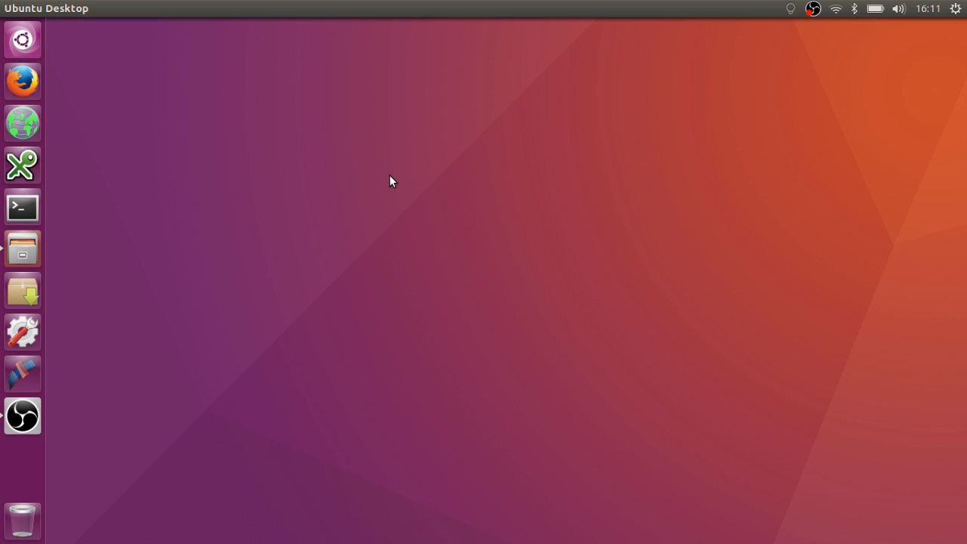
mouse_move(414, 186)
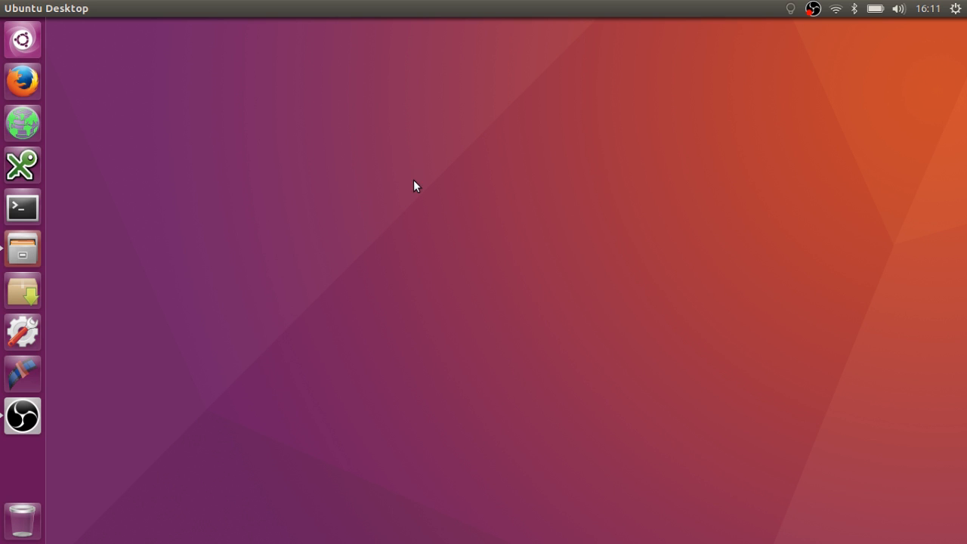
mouse_move(480, 184)
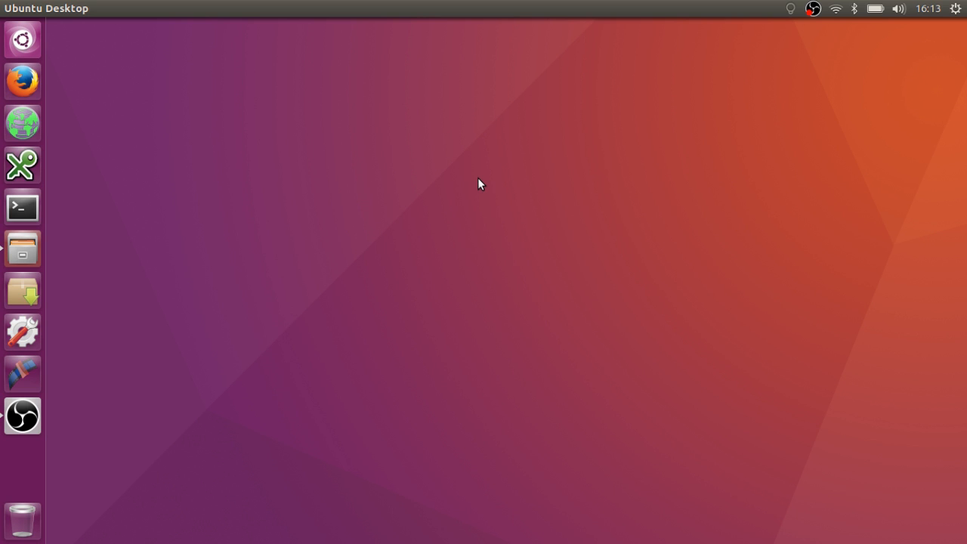
mouse_move(596, 276)
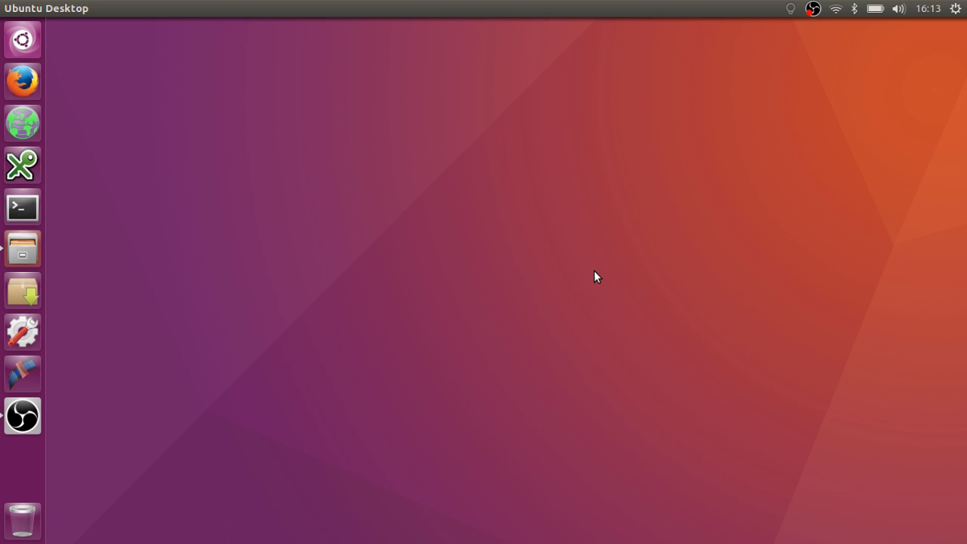
mouse_move(40, 303)
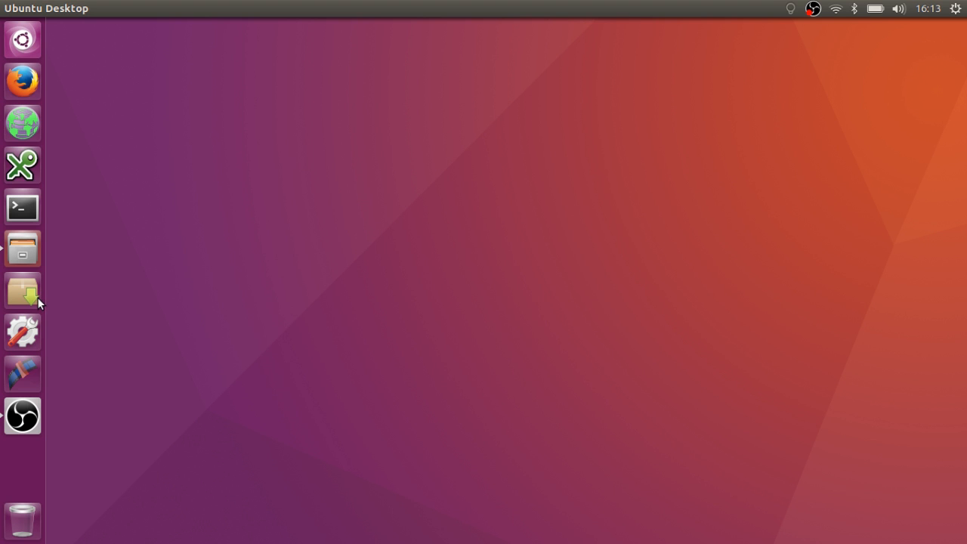
mouse_move(274, 345)
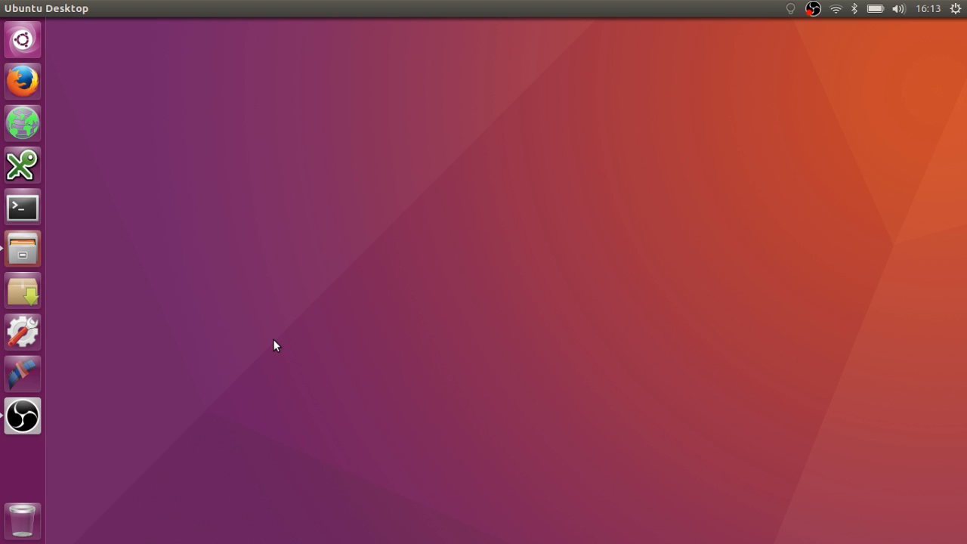
mouse_move(274, 345)
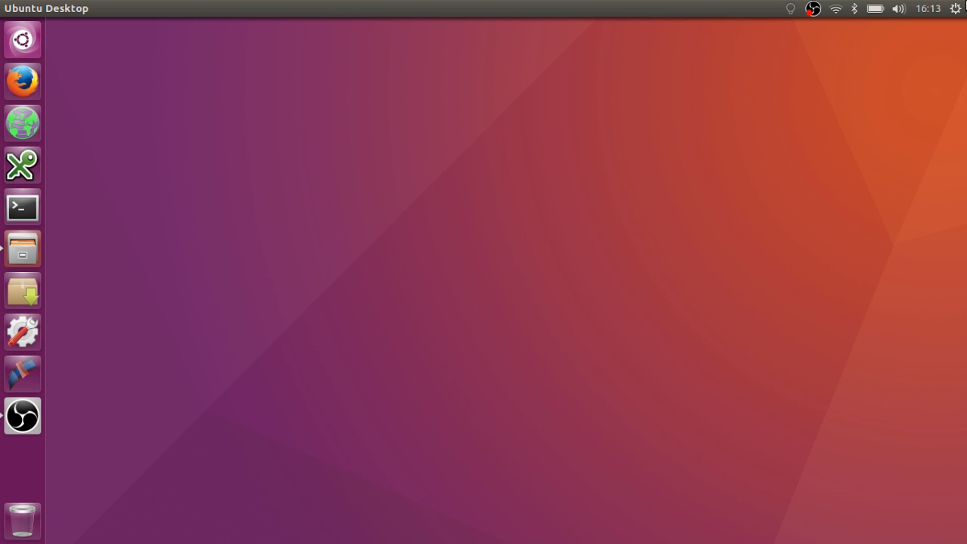
mouse_move(695, 295)
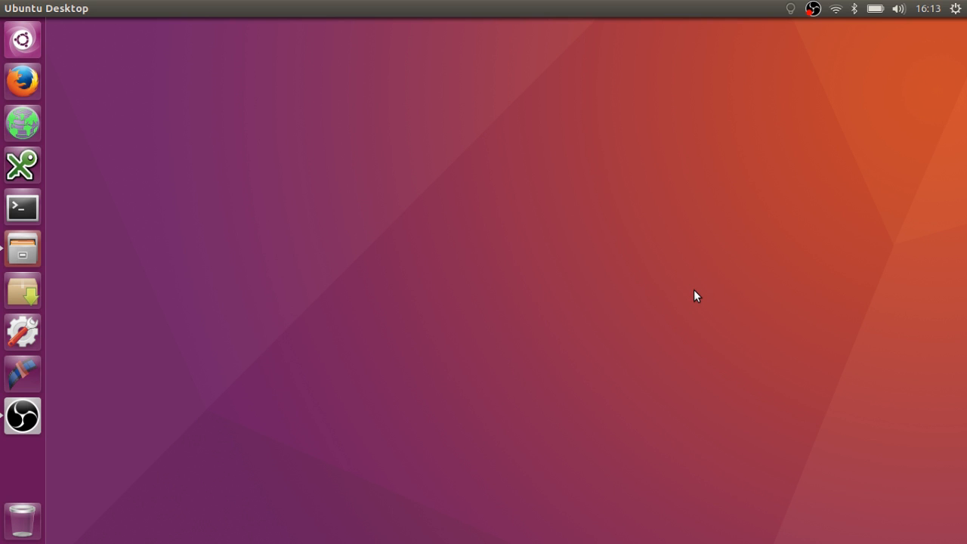
mouse_move(539, 192)
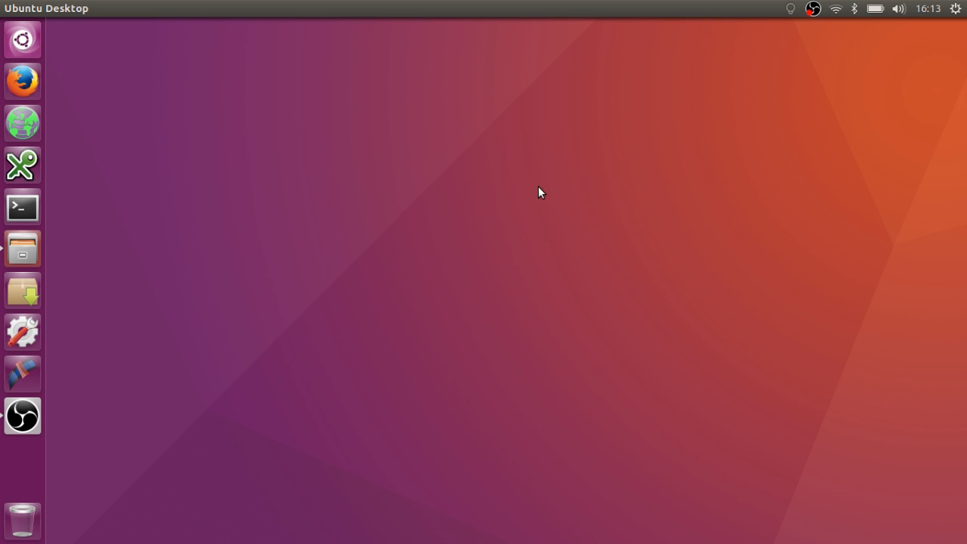
mouse_move(42, 249)
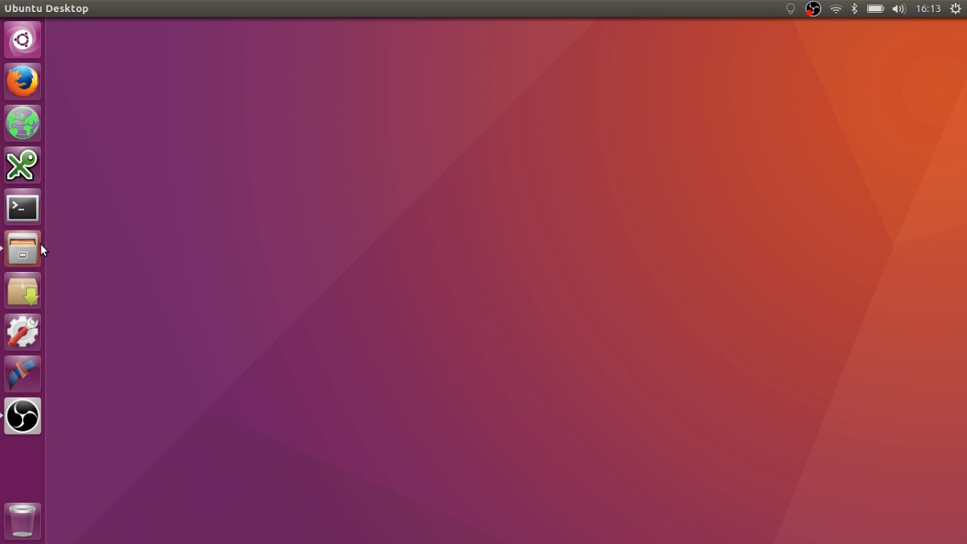
click(22, 250)
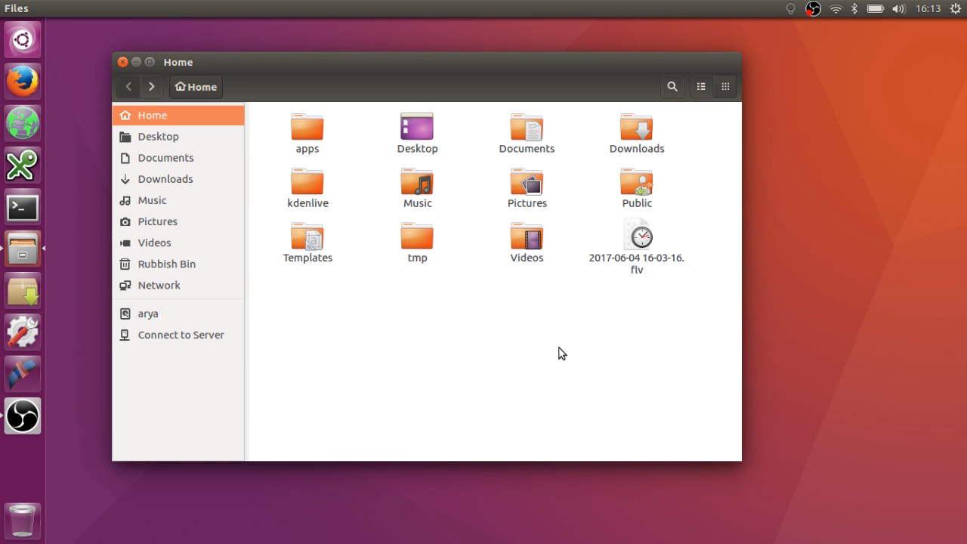
mouse_move(424, 348)
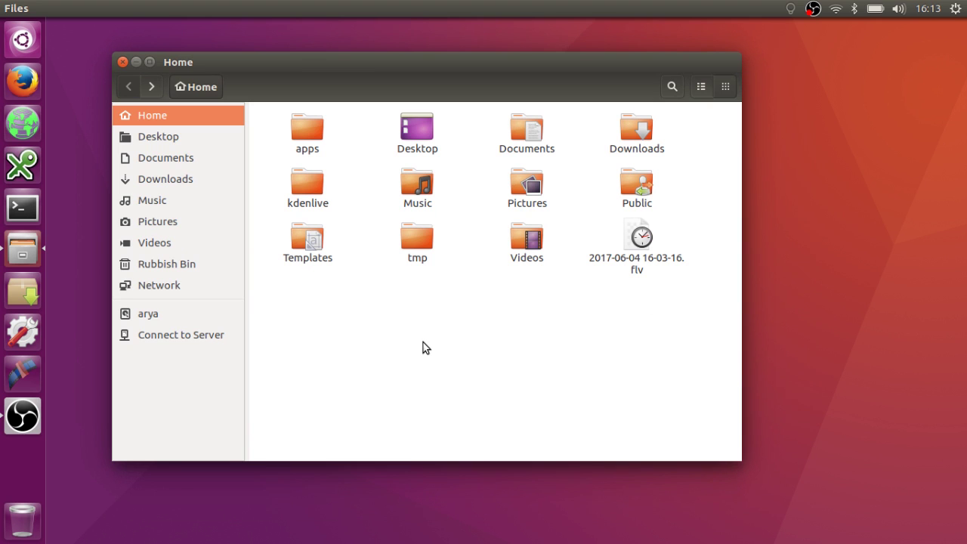
mouse_move(418, 333)
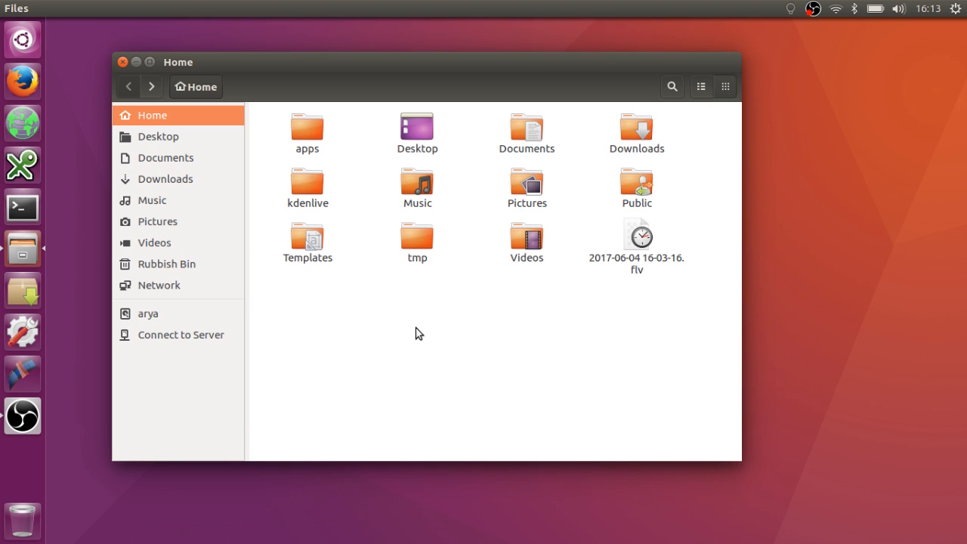
mouse_move(289, 77)
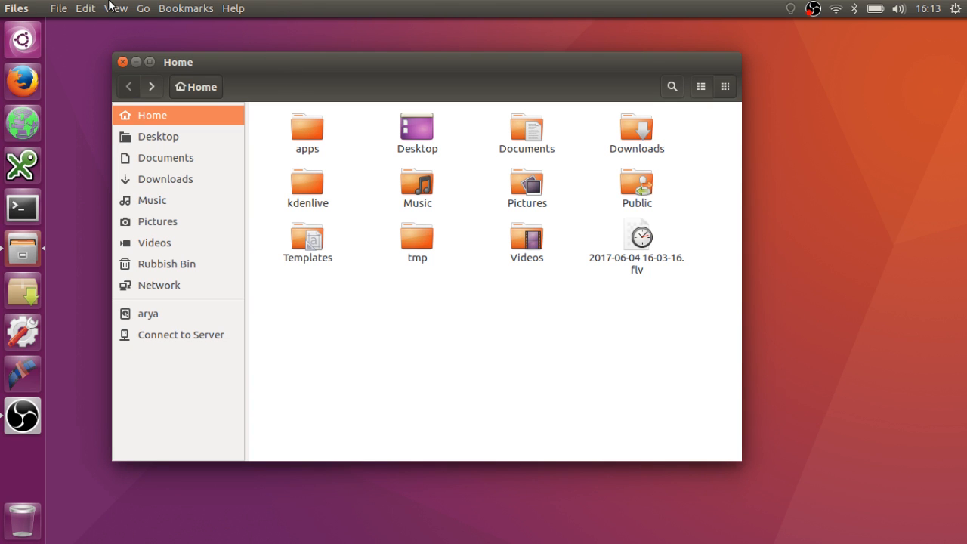
mouse_move(84, 14)
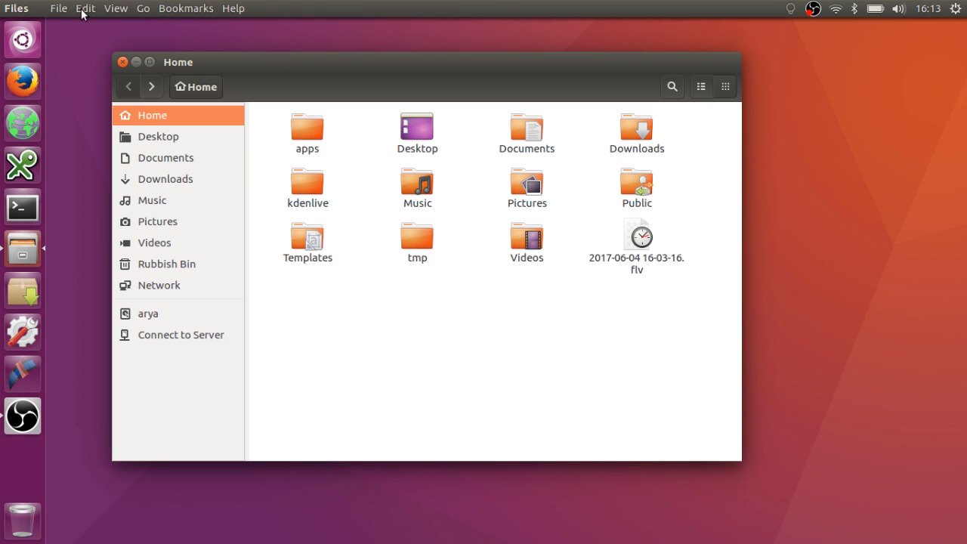
mouse_move(219, 65)
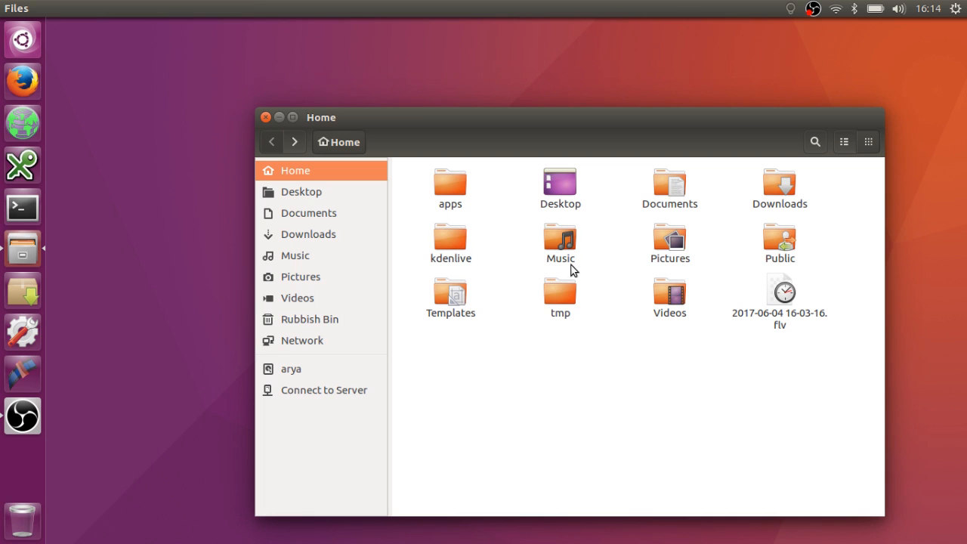
mouse_move(477, 117)
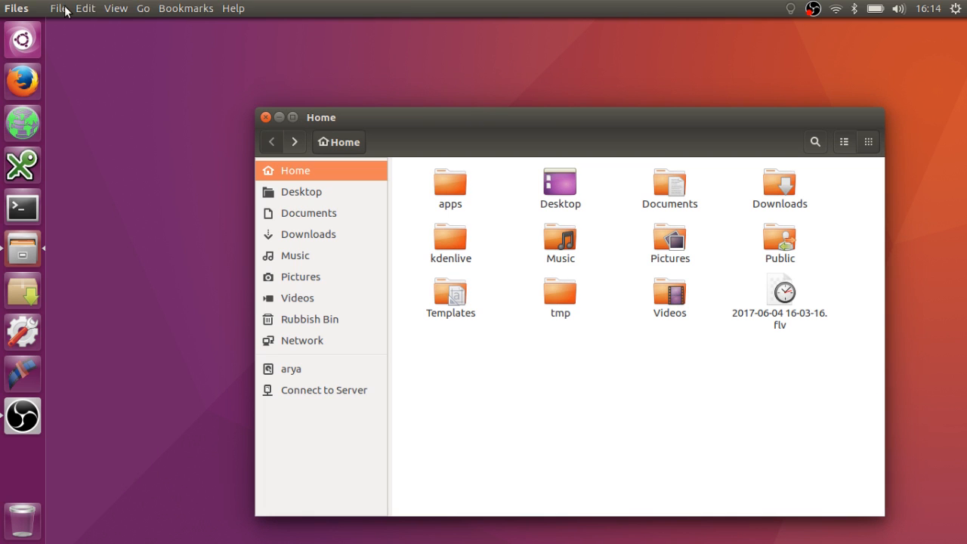
mouse_move(89, 23)
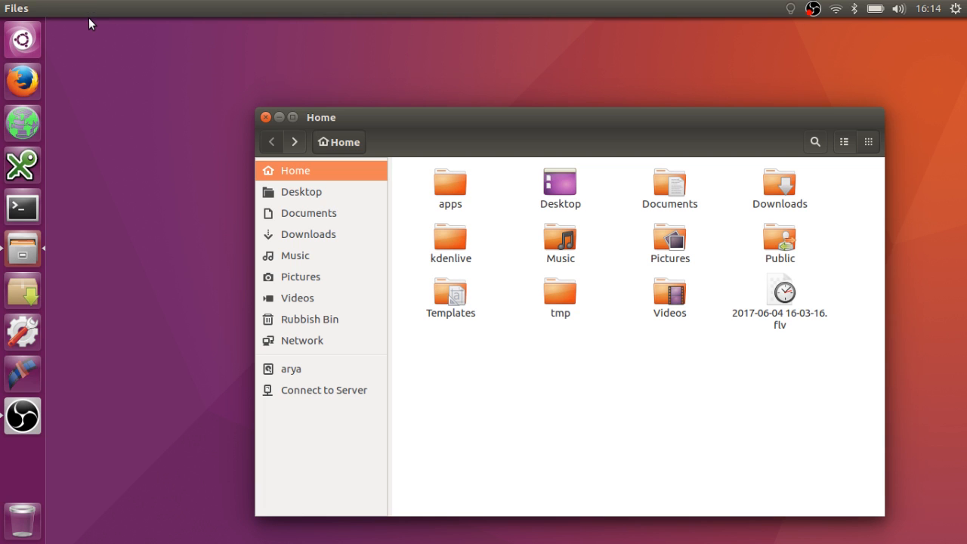
mouse_move(115, 9)
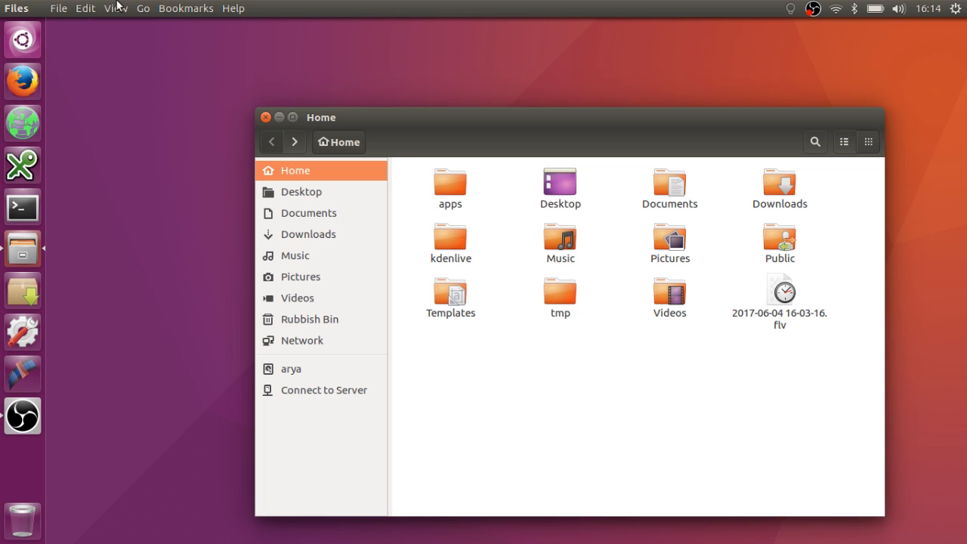
mouse_move(370, 44)
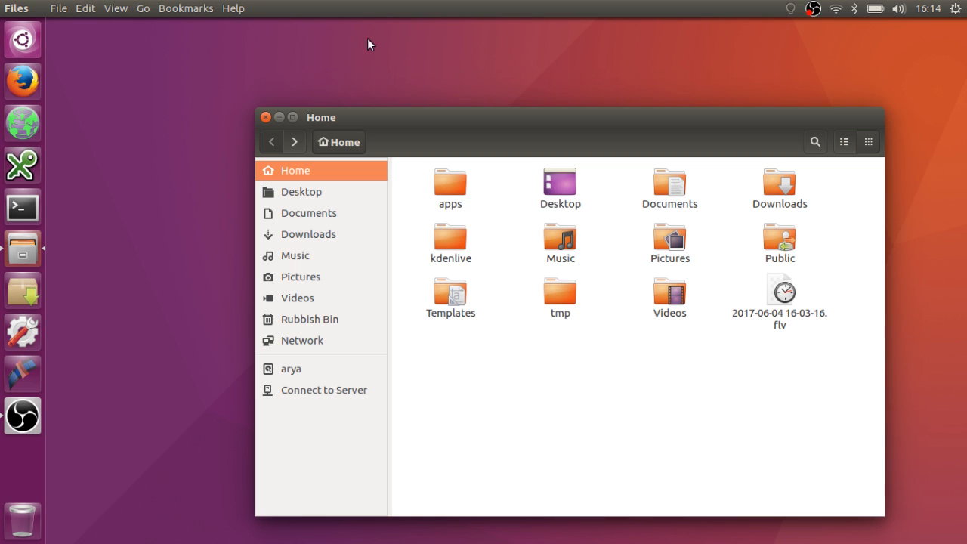
mouse_move(314, 74)
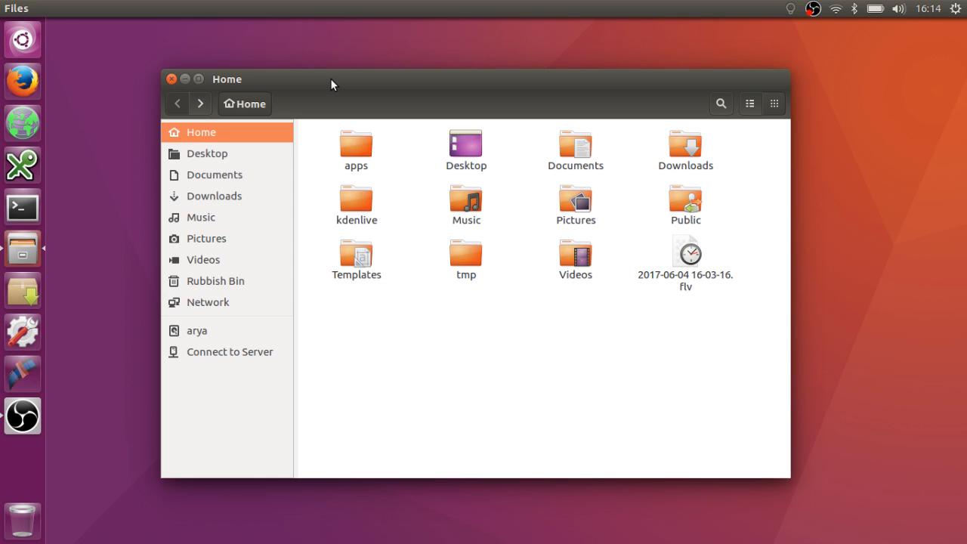
mouse_move(311, 69)
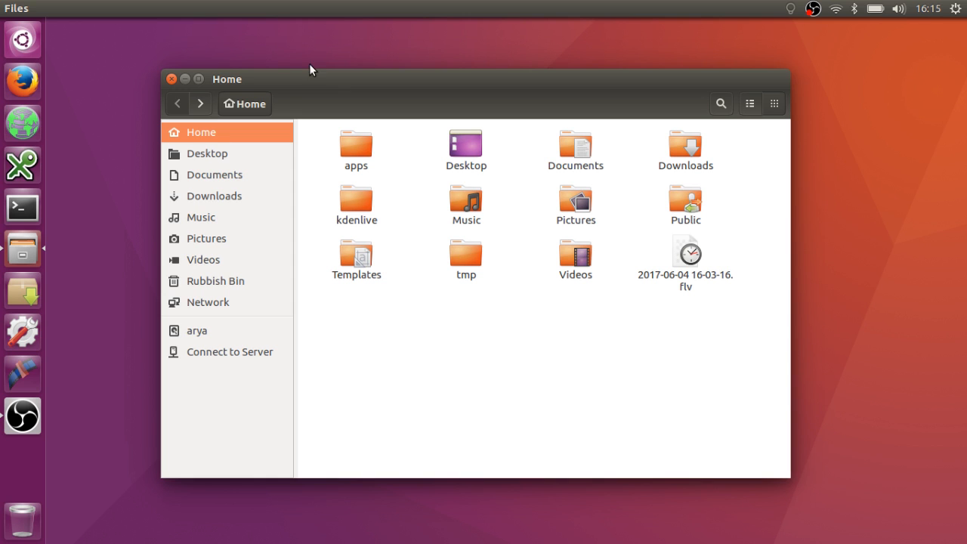
mouse_move(230, 54)
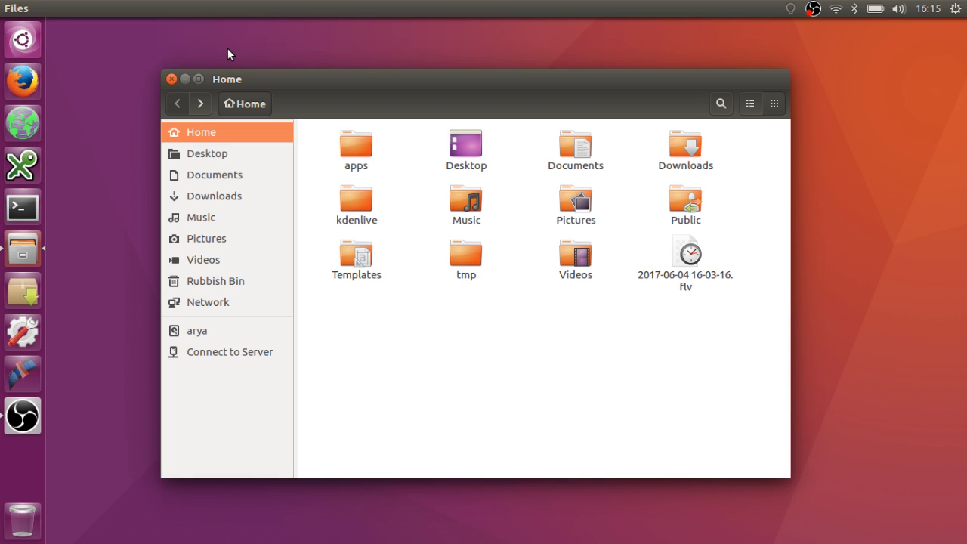
mouse_move(206, 55)
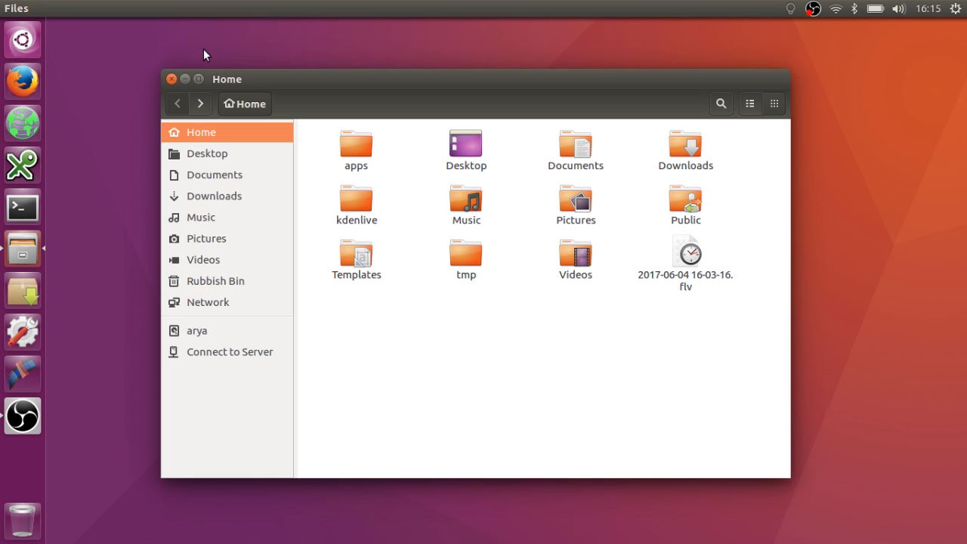
mouse_move(150, 77)
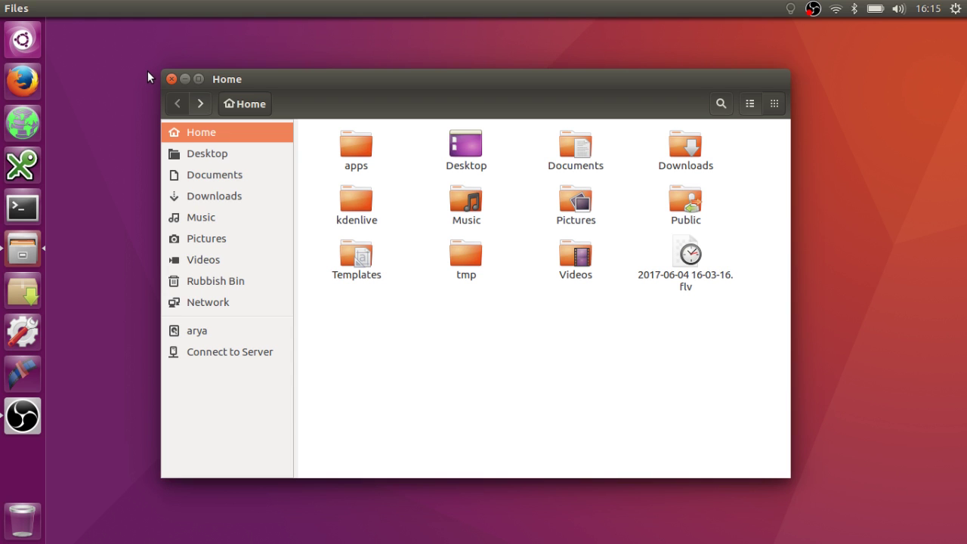
mouse_move(199, 78)
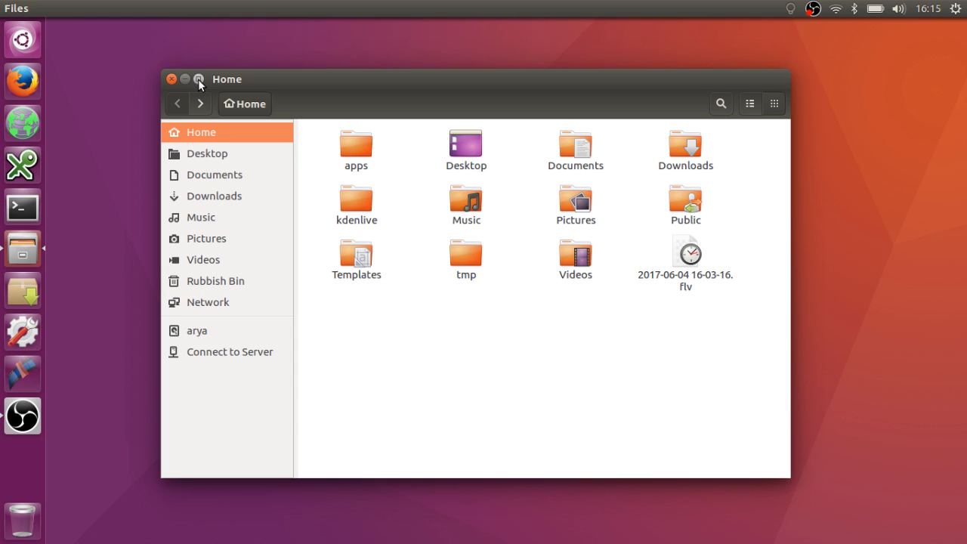
click(198, 78)
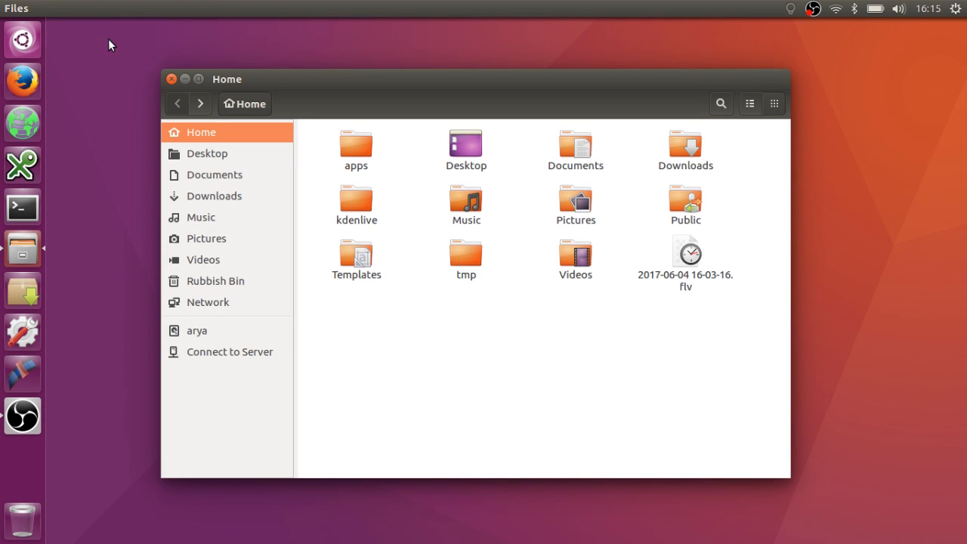
mouse_move(133, 111)
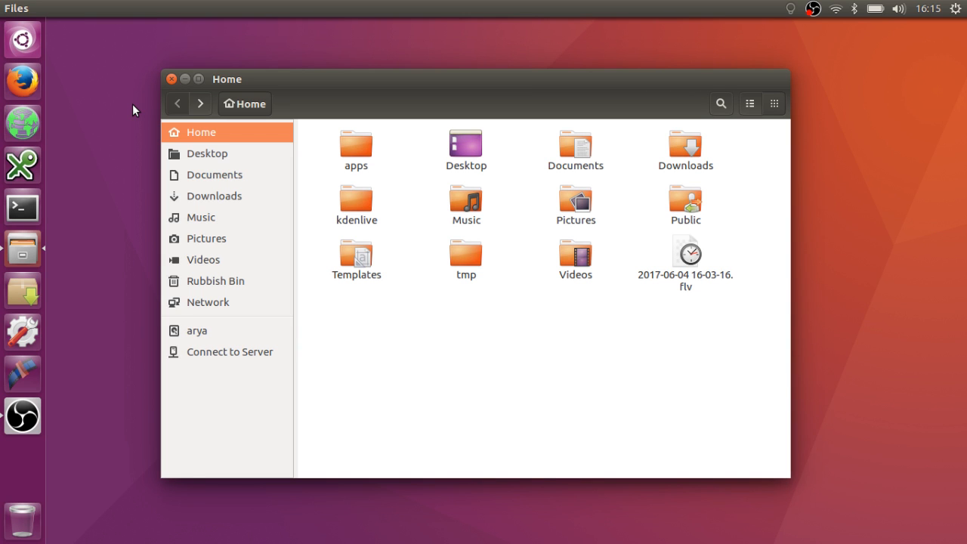
mouse_move(463, 103)
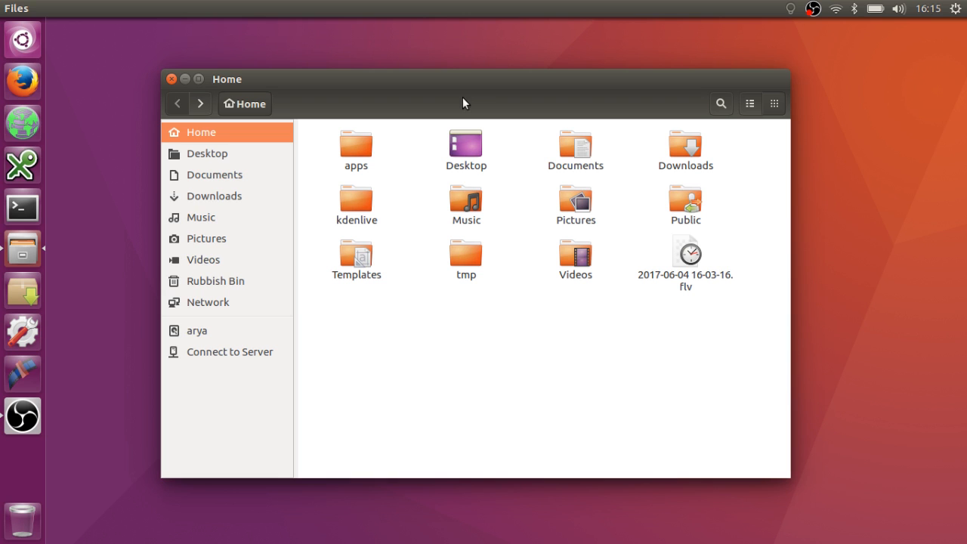
mouse_move(359, 353)
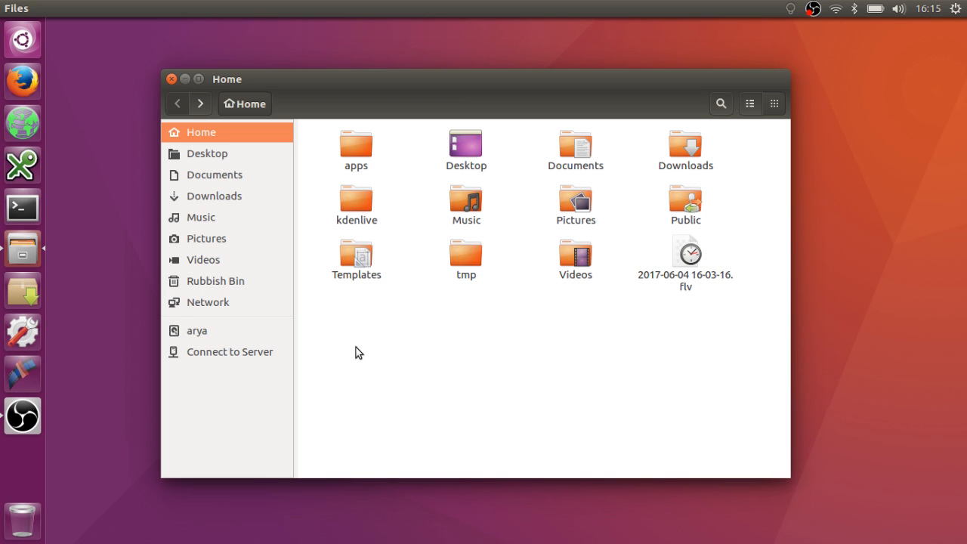
mouse_move(112, 93)
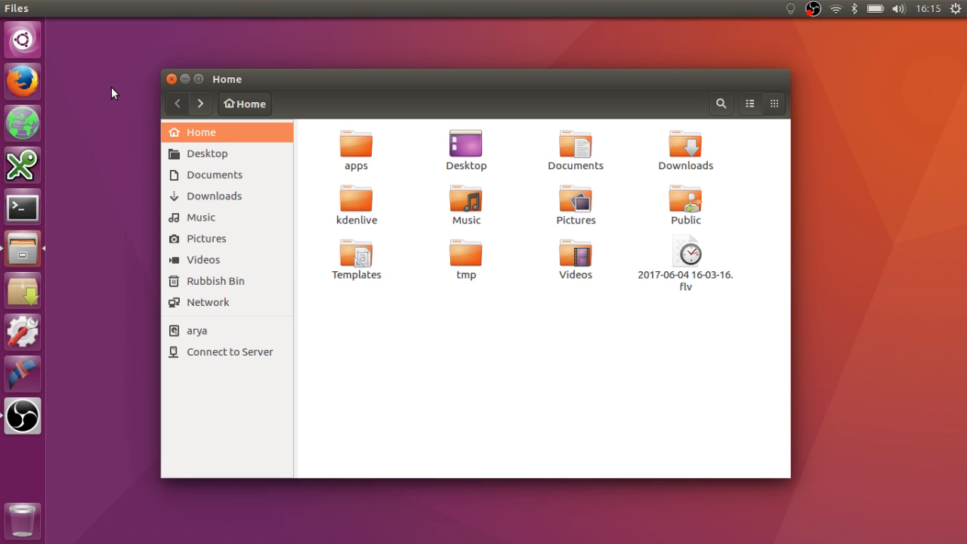
mouse_move(11, 55)
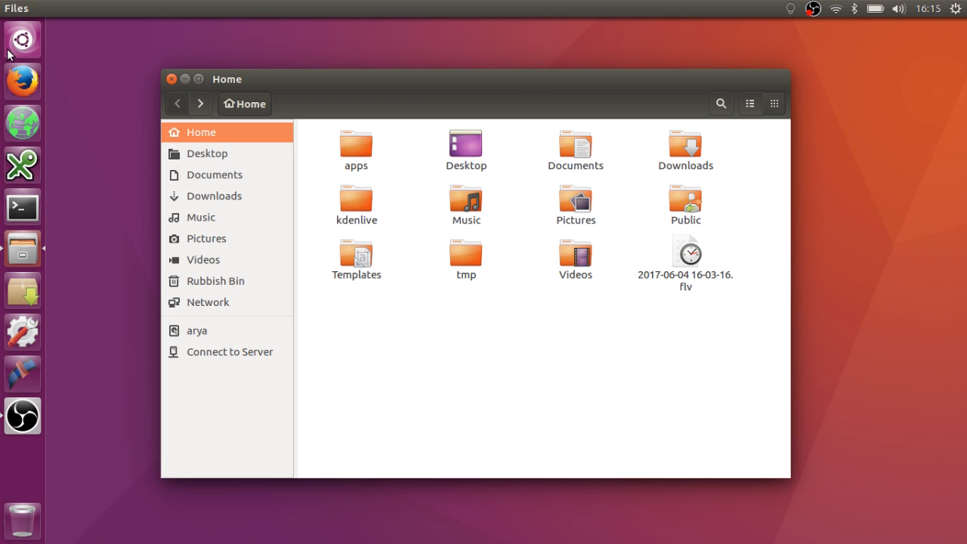
mouse_move(830, 86)
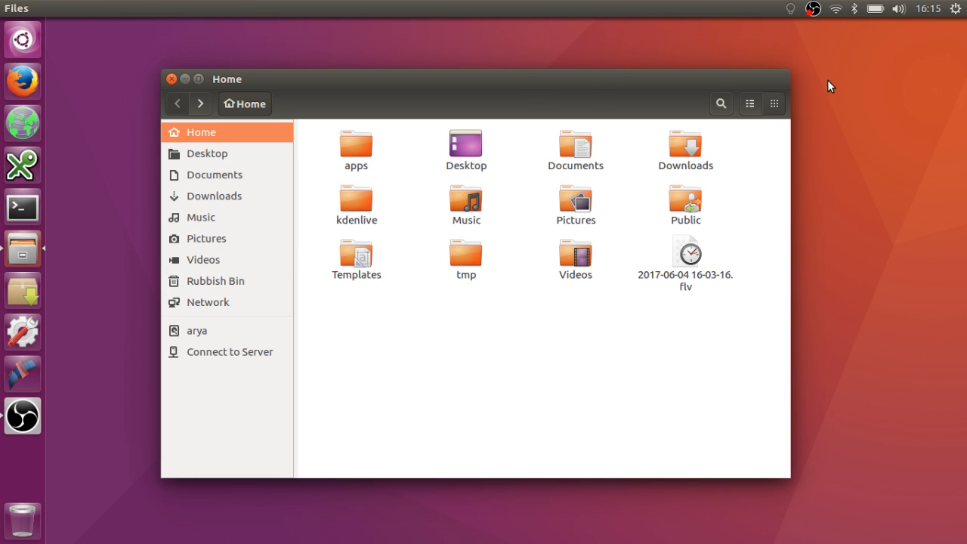
mouse_move(341, 334)
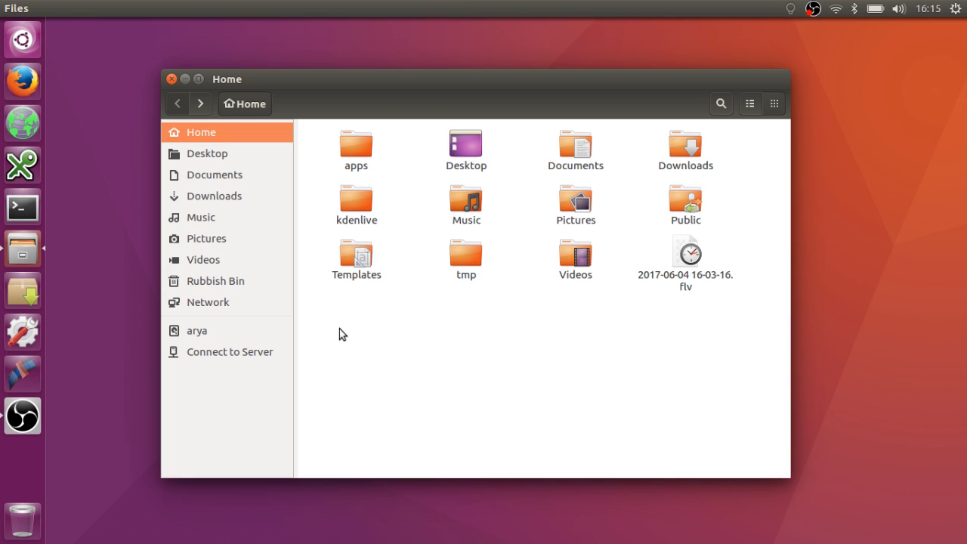
mouse_move(345, 335)
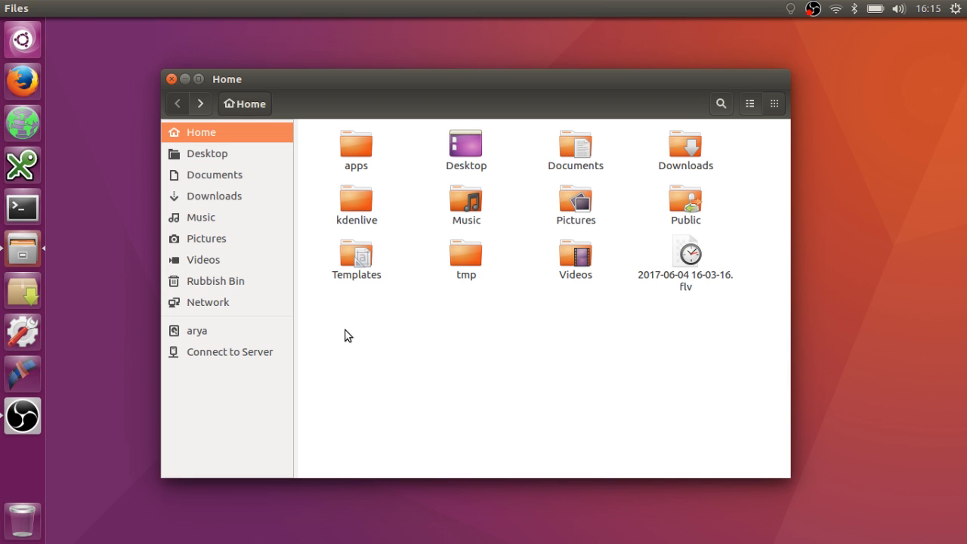
mouse_move(180, 227)
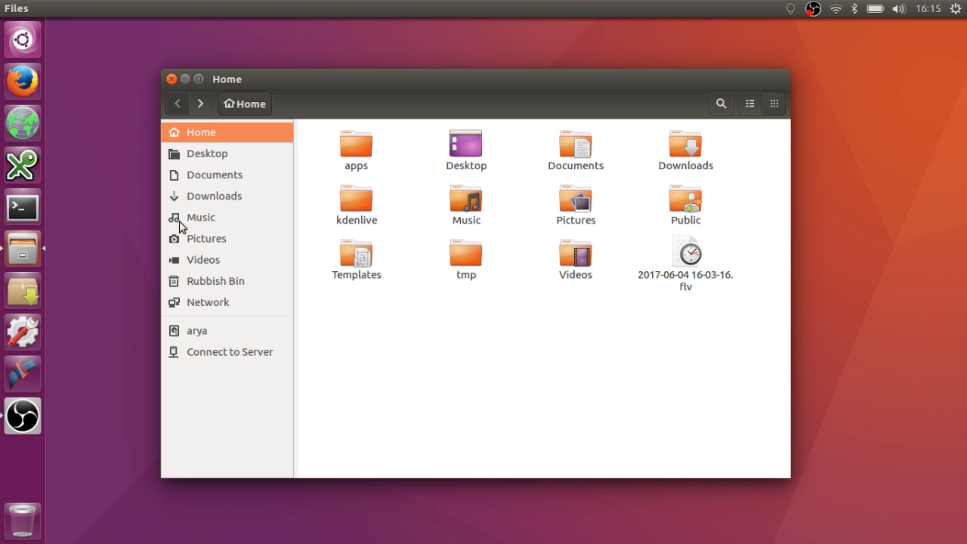
mouse_move(125, 191)
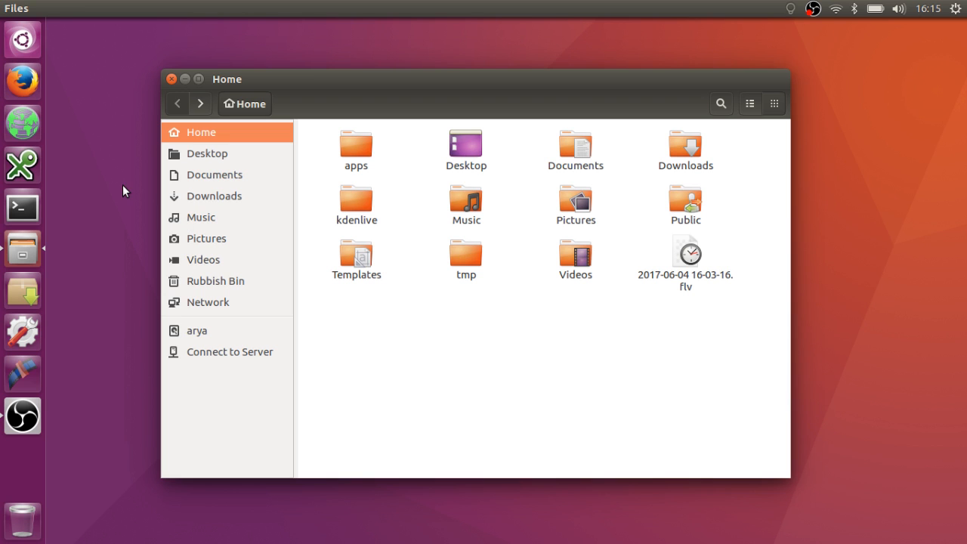
mouse_move(66, 79)
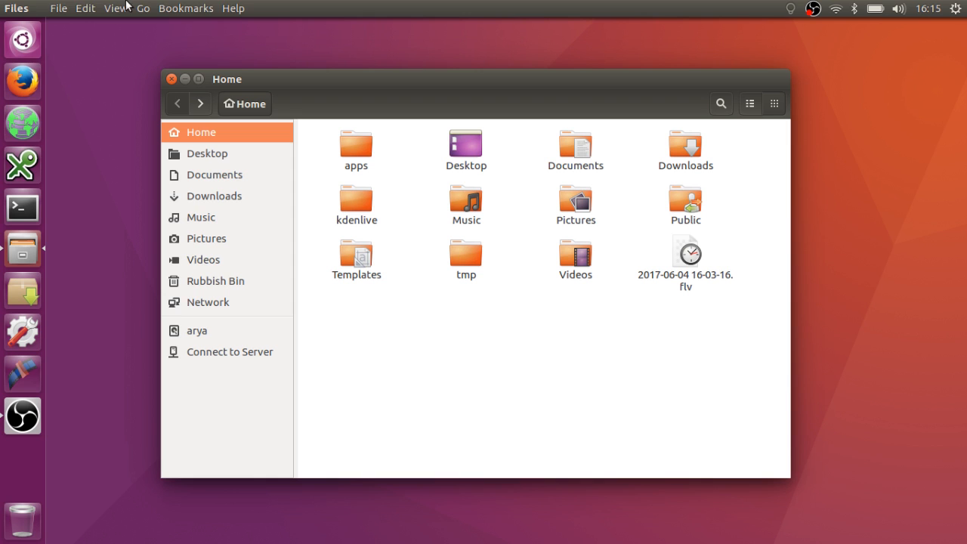
mouse_move(201, 217)
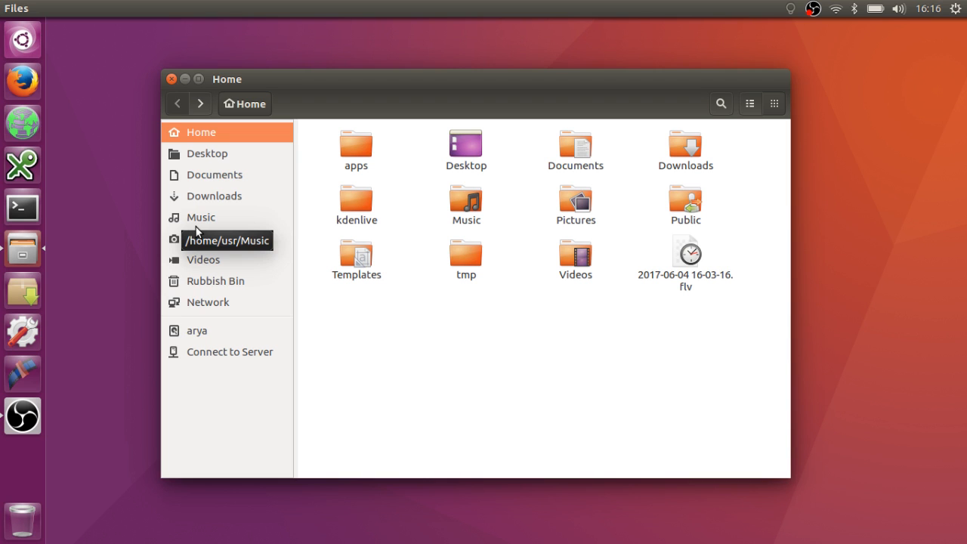
mouse_move(351, 78)
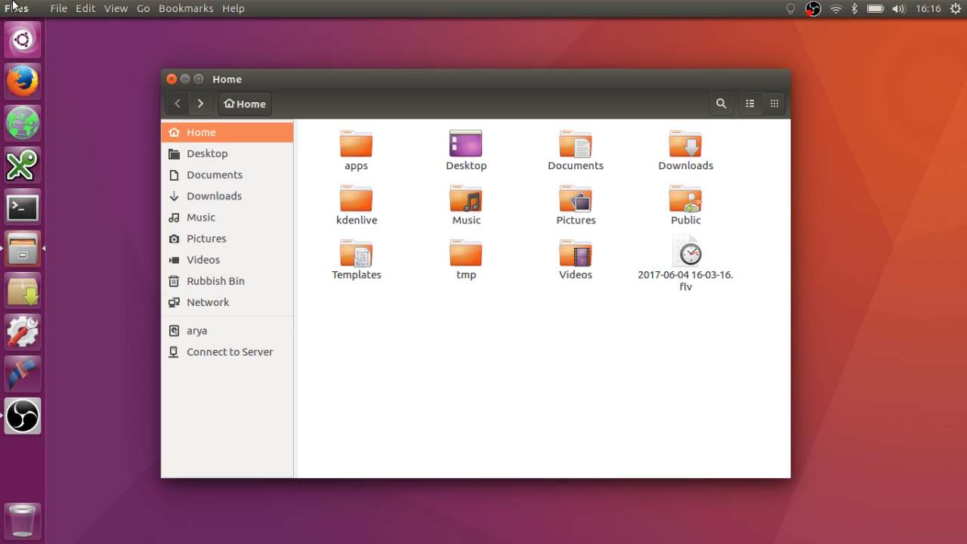
mouse_move(295, 247)
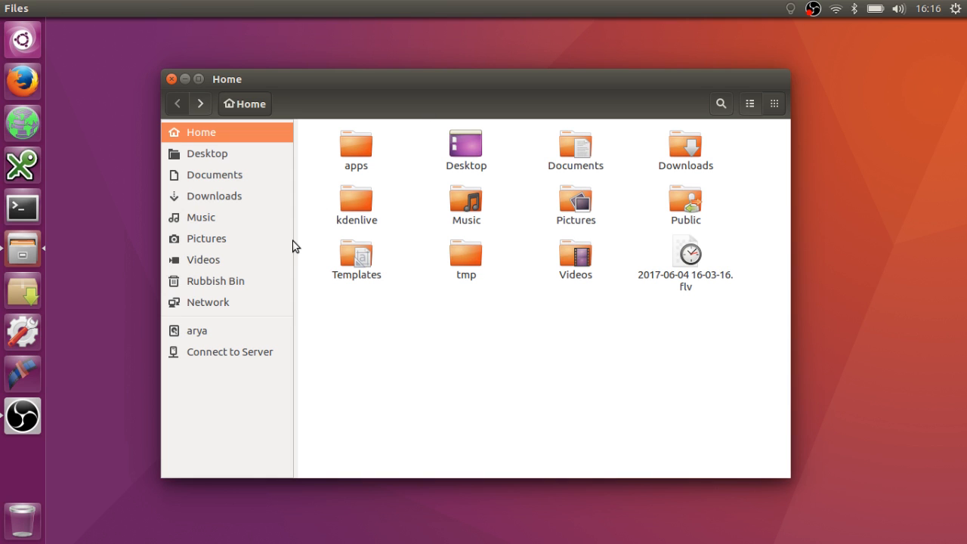
mouse_move(31, 253)
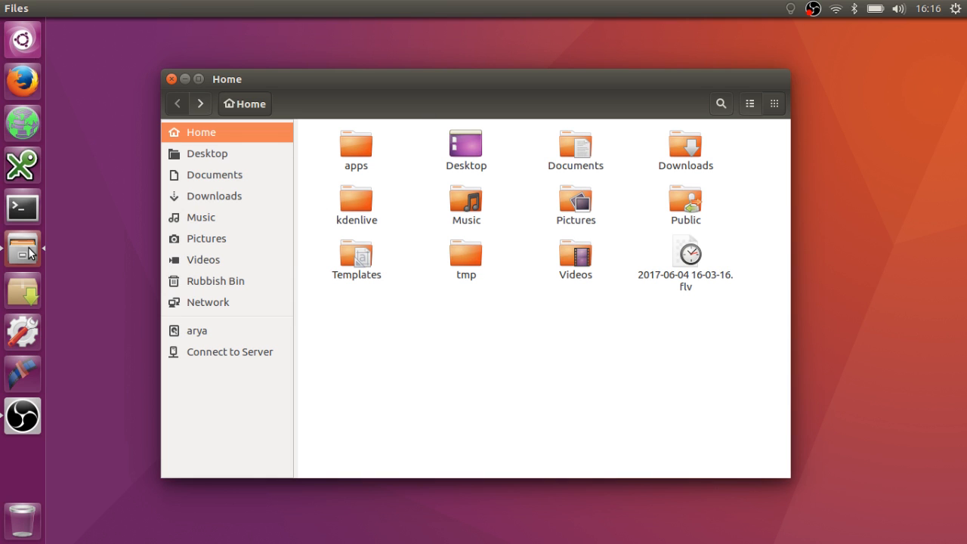
mouse_move(74, 74)
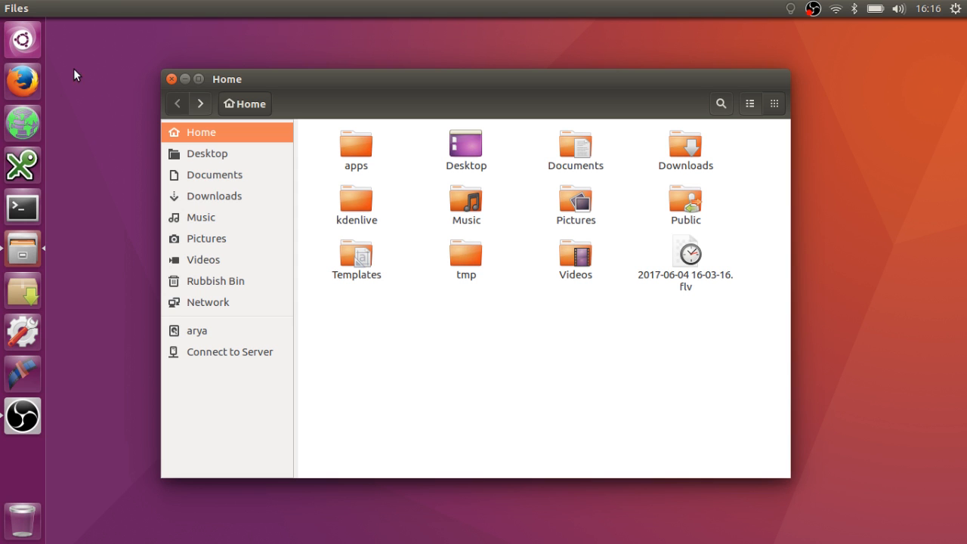
mouse_move(22, 38)
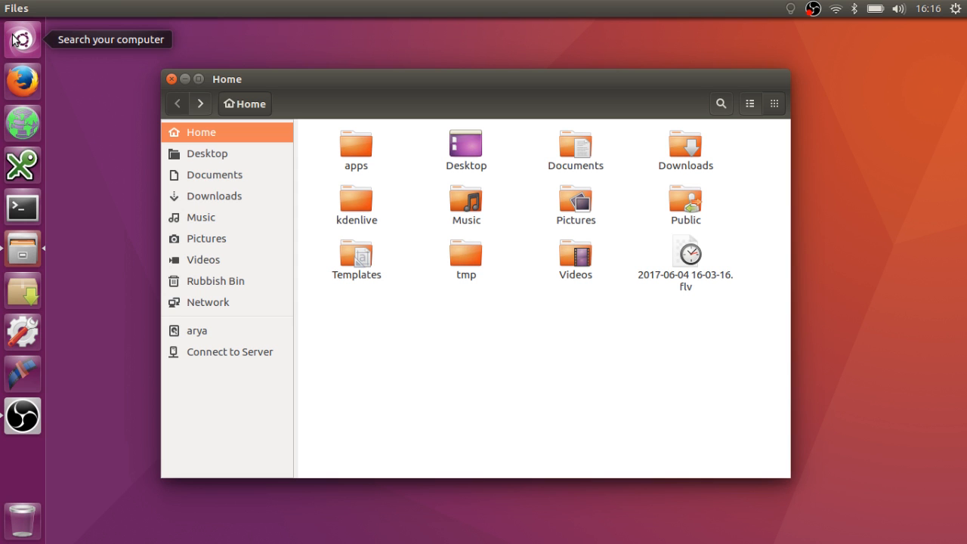
click(22, 39)
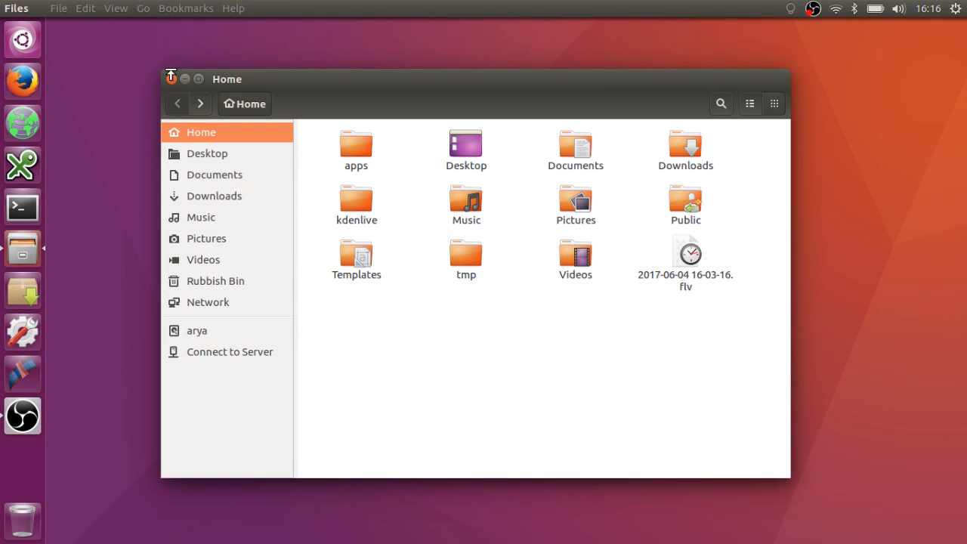
mouse_move(197, 77)
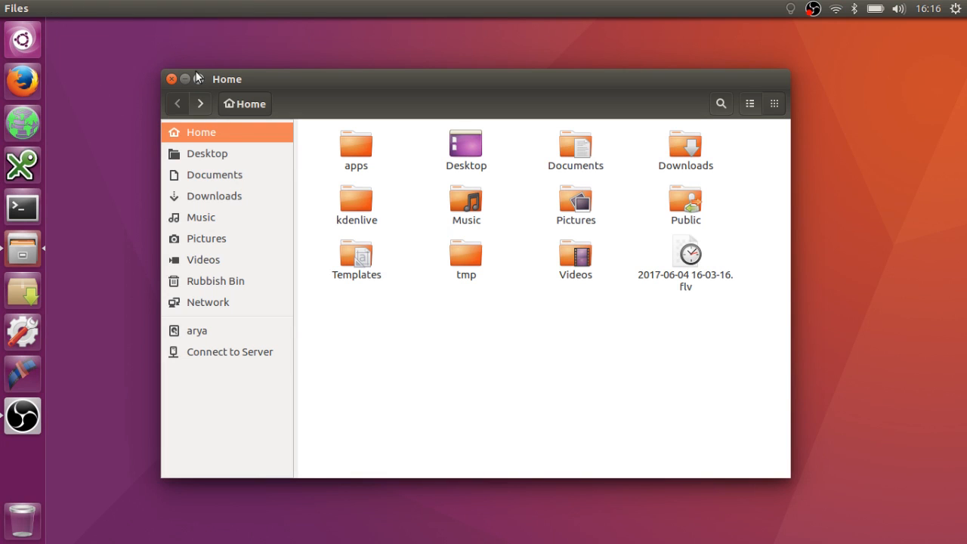
mouse_move(270, 81)
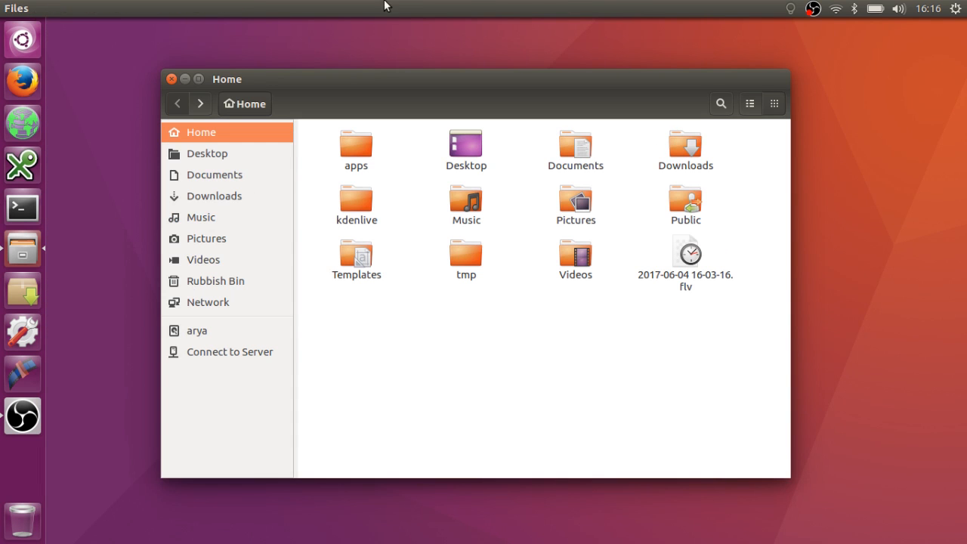
mouse_move(497, 195)
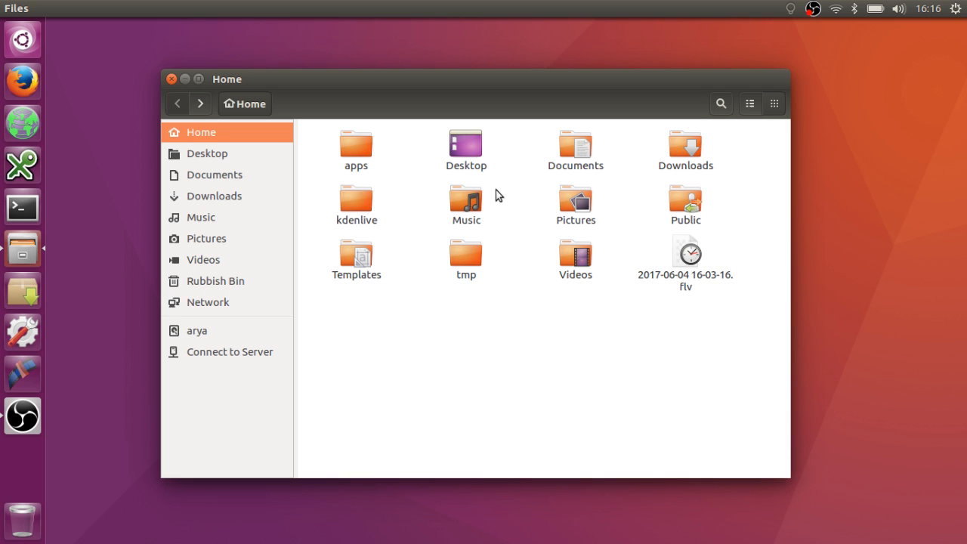
mouse_move(96, 142)
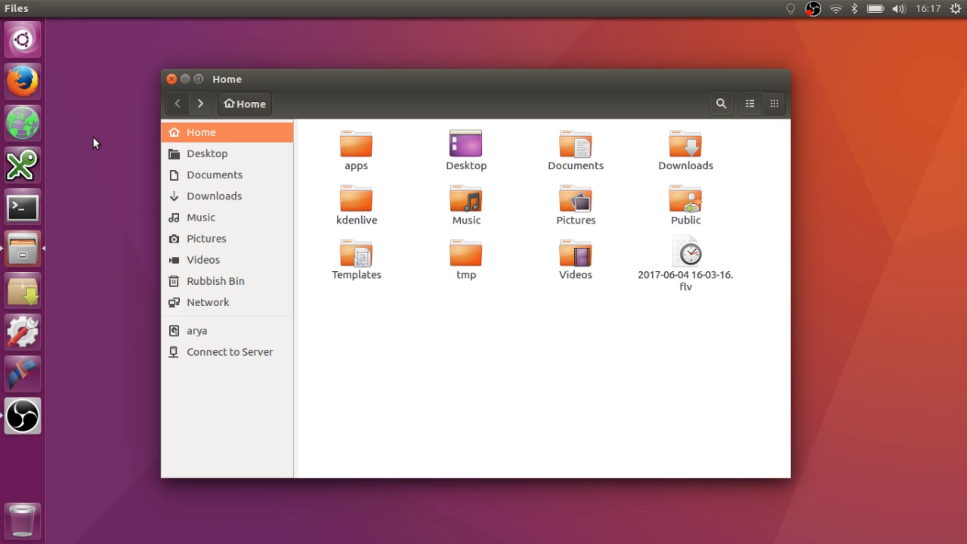
mouse_move(124, 217)
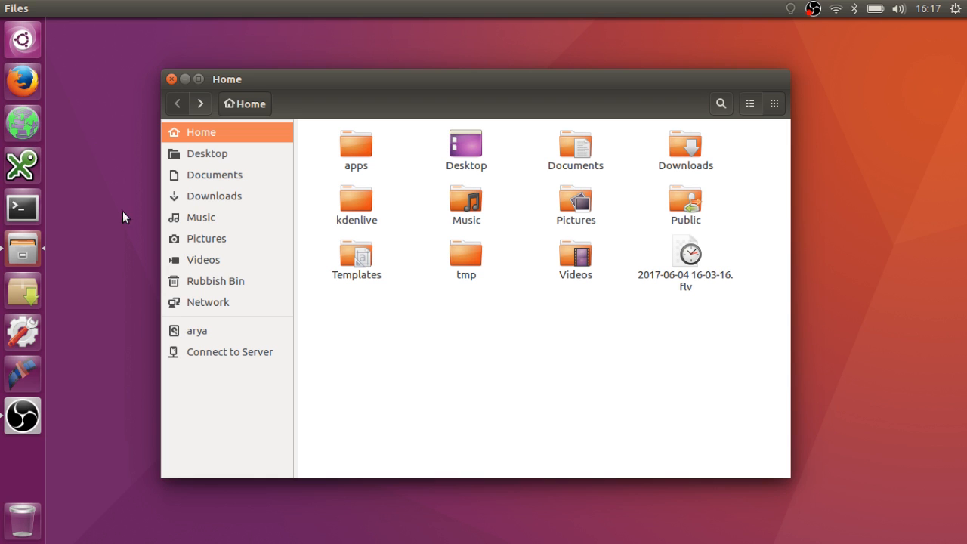
mouse_move(133, 224)
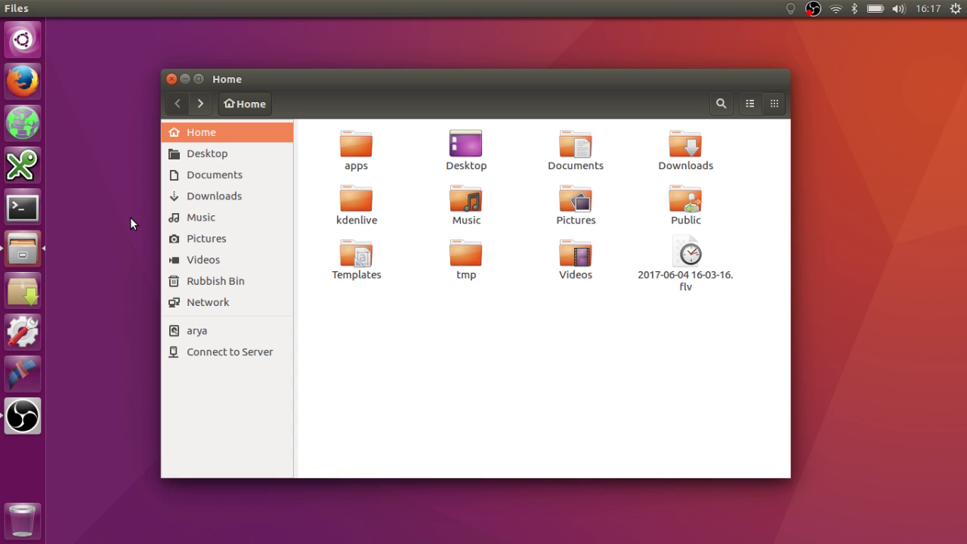
mouse_move(198, 78)
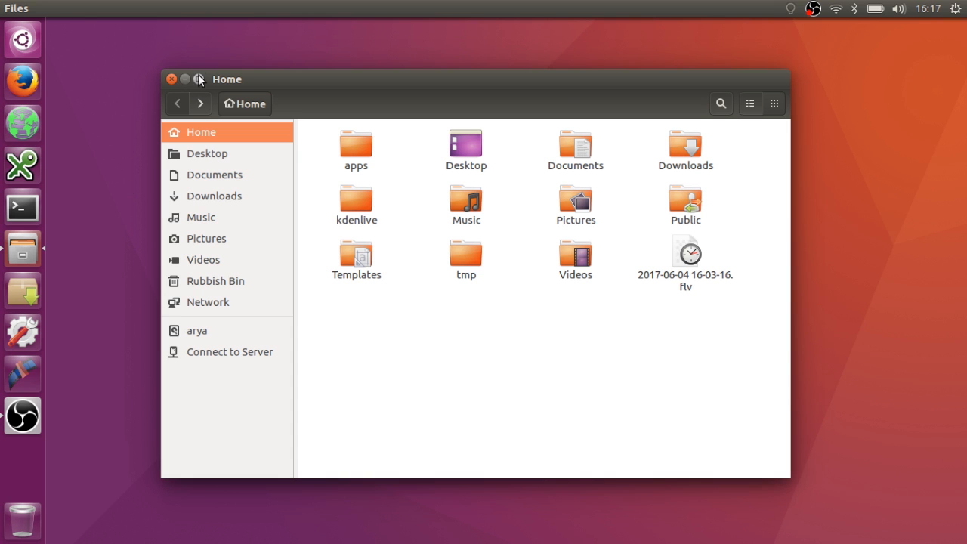
- Close the Files window from its title bar to leave the empty desktop
click(171, 79)
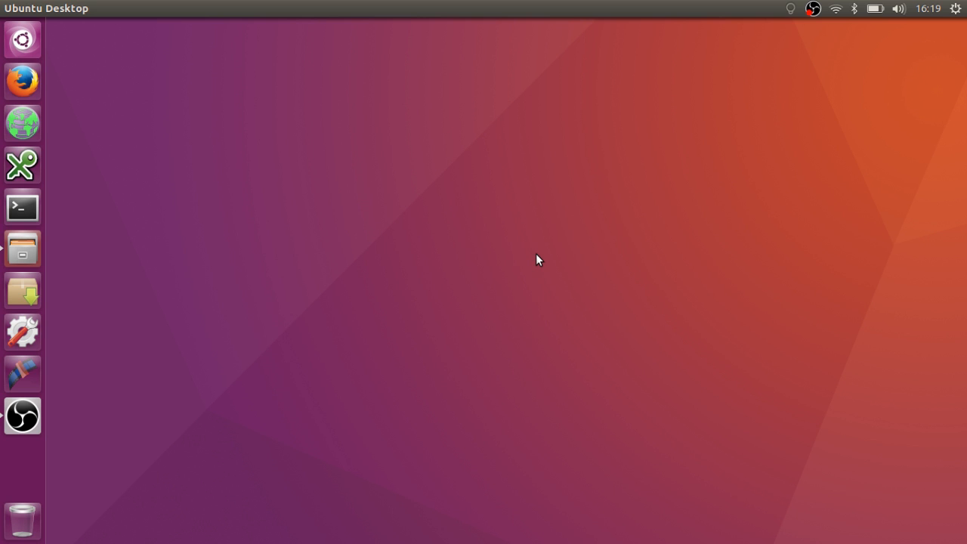
mouse_move(390, 356)
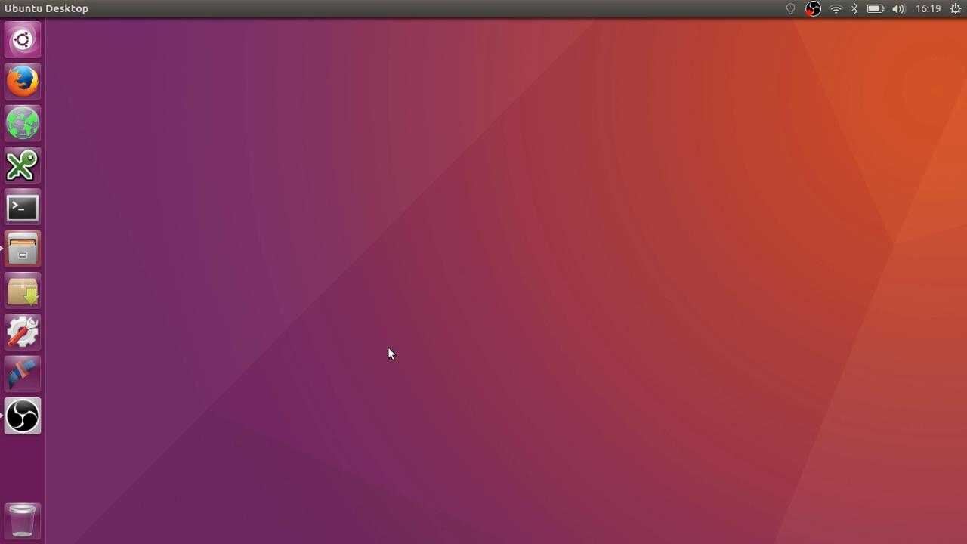
mouse_move(246, 304)
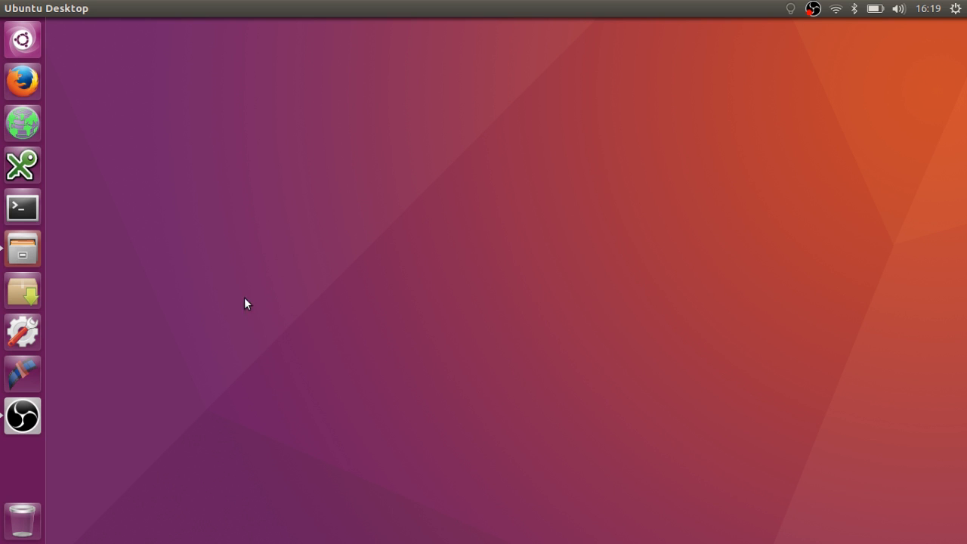
mouse_move(313, 256)
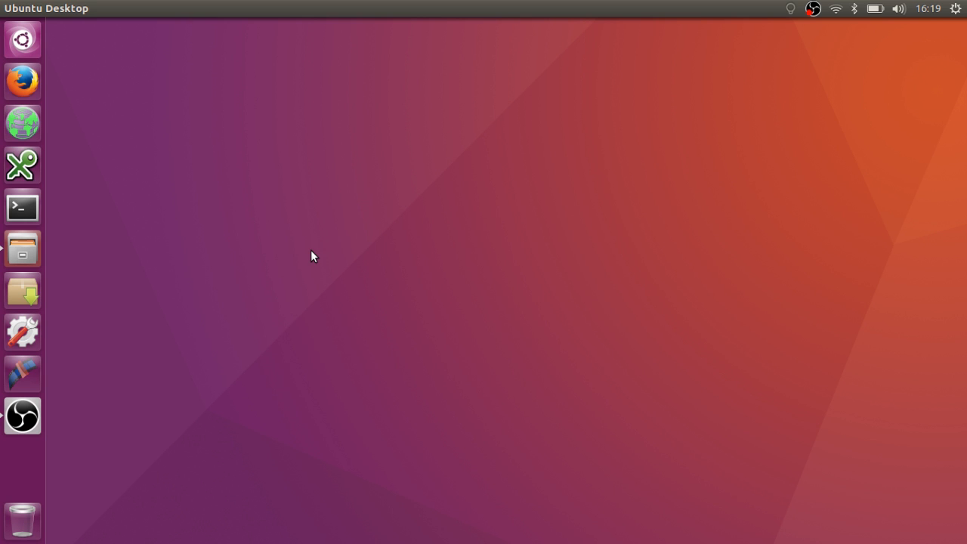
mouse_move(23, 416)
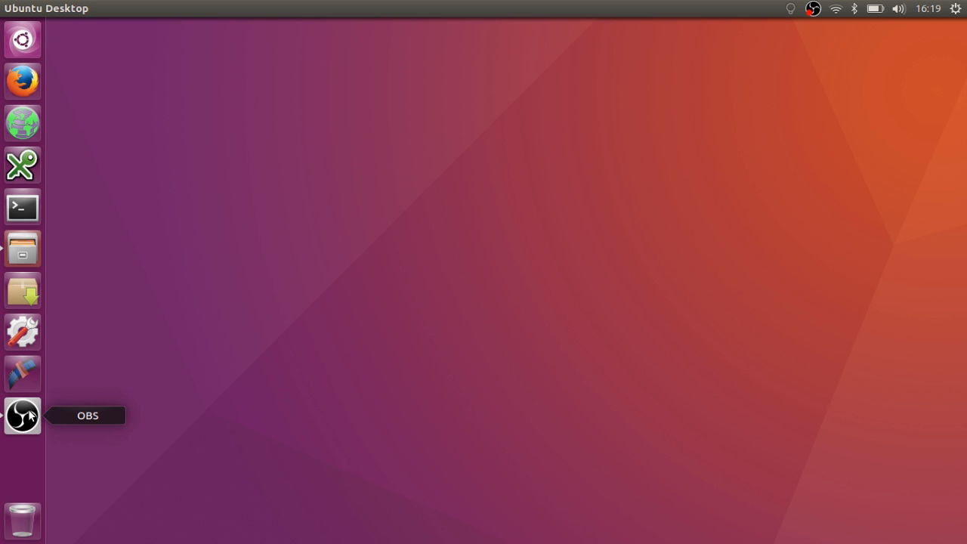
mouse_move(286, 225)
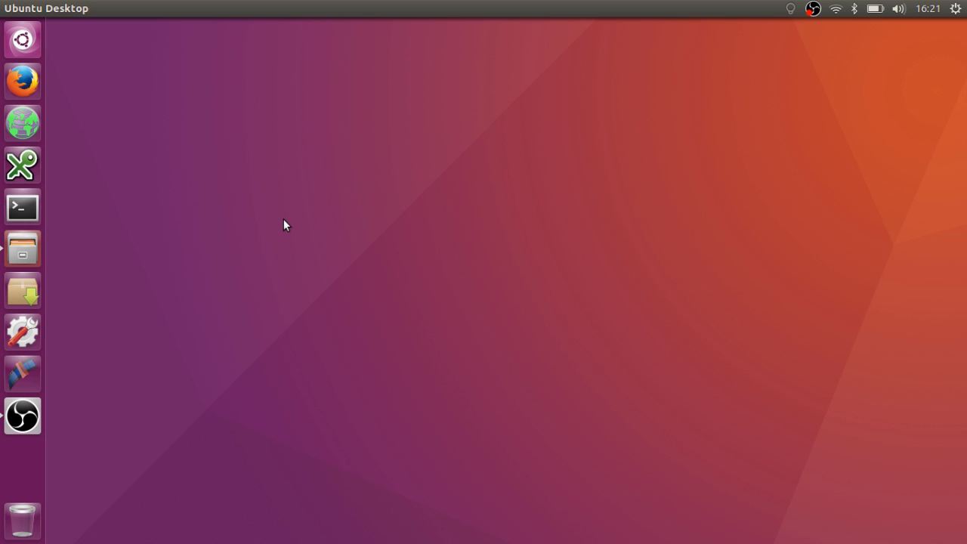
mouse_move(7, 32)
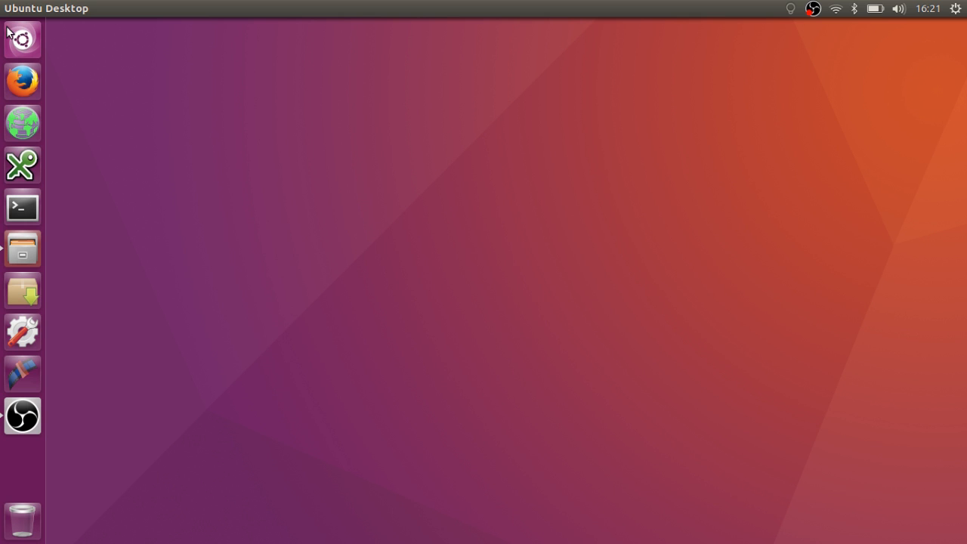
click(22, 39)
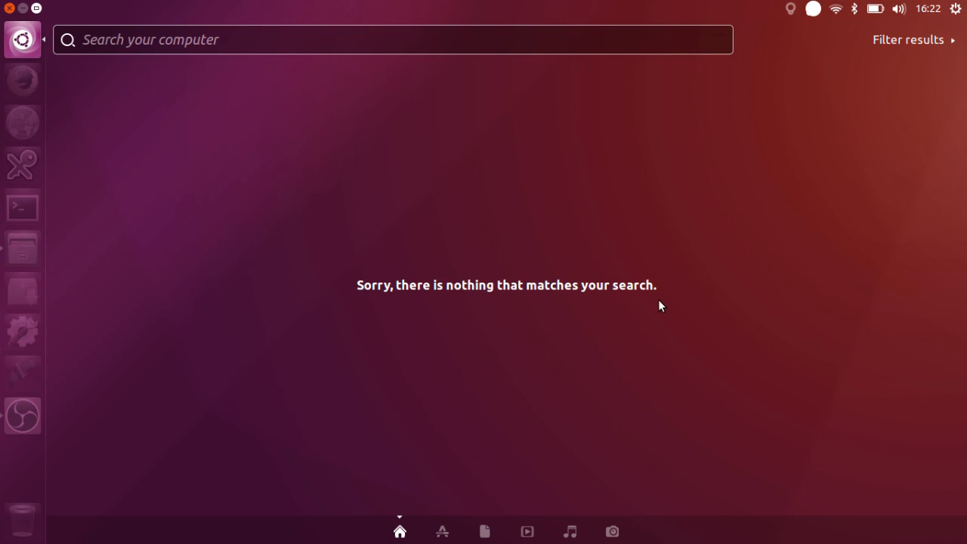
key(Escape)
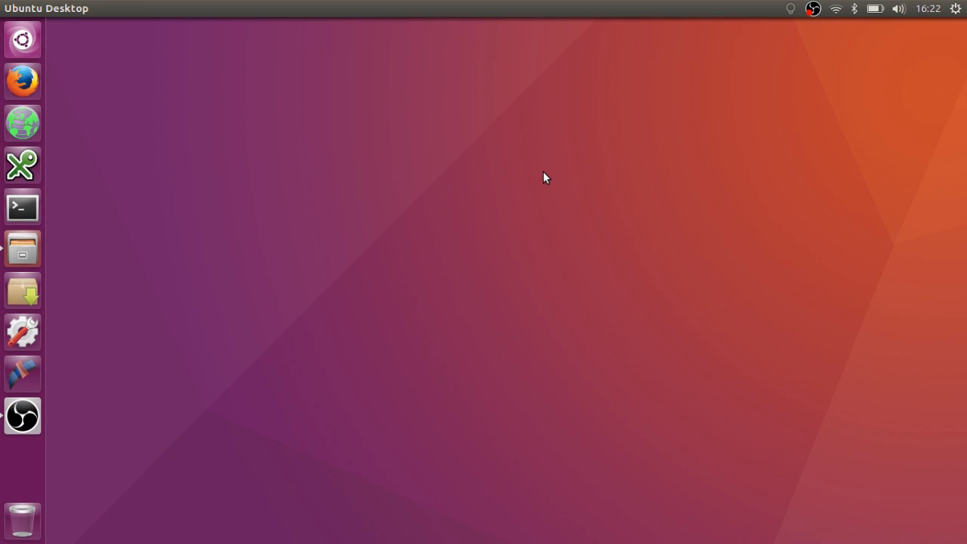